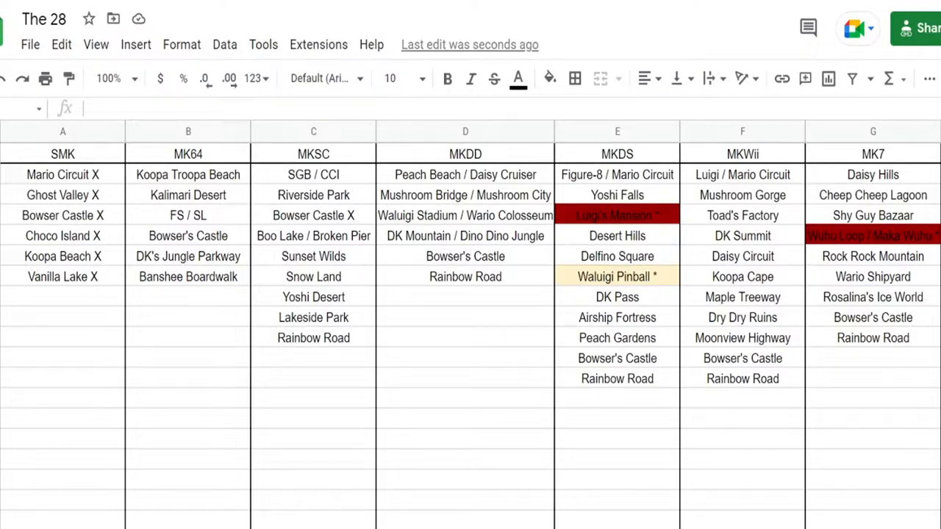
- Fill the MKDD entry green and shorten it to Dino Dino Jungle
{"action": "left_click", "coordinate": [464, 235]}
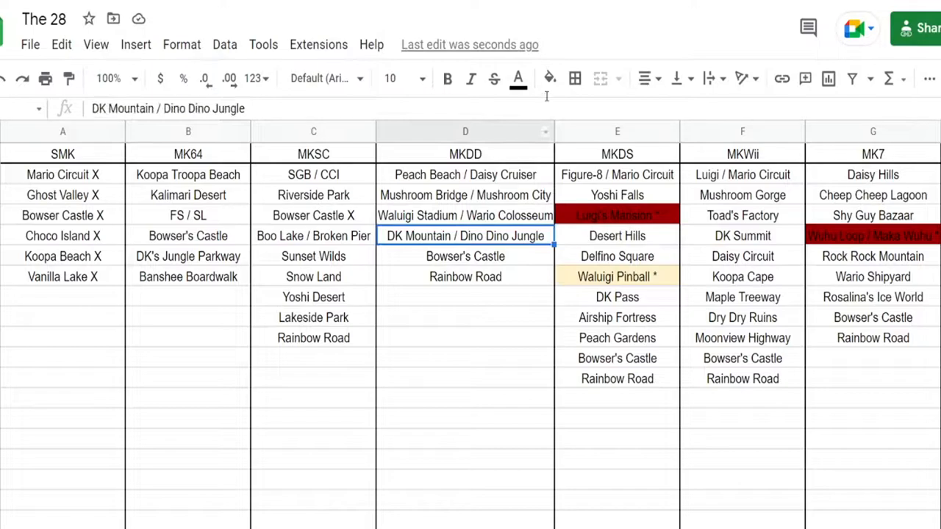
{"action": "left_click", "coordinate": [550, 79]}
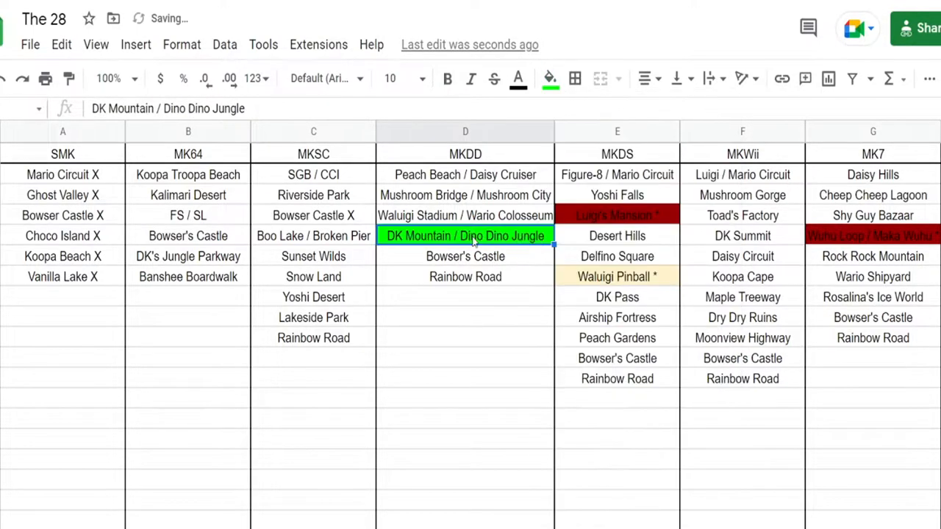
{"action": "type", "text": "Dino Dino J"}
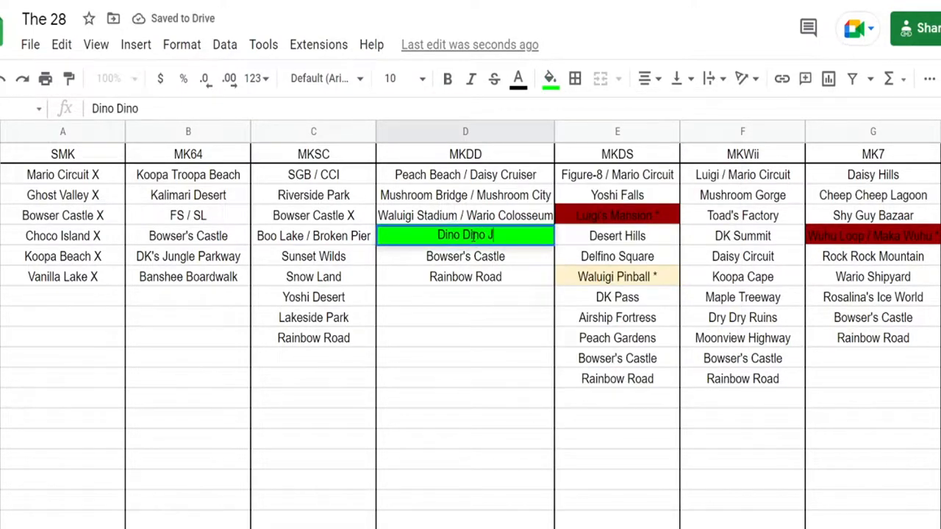
{"action": "key", "text": "enter"}
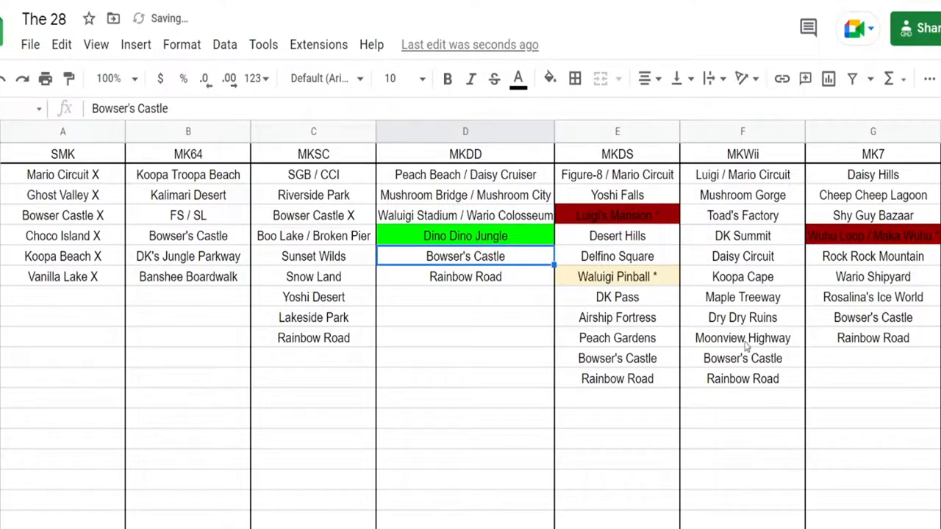
- Fill Vanilla Lake X in the SMK column green
{"action": "left_click", "coordinate": [550, 79]}
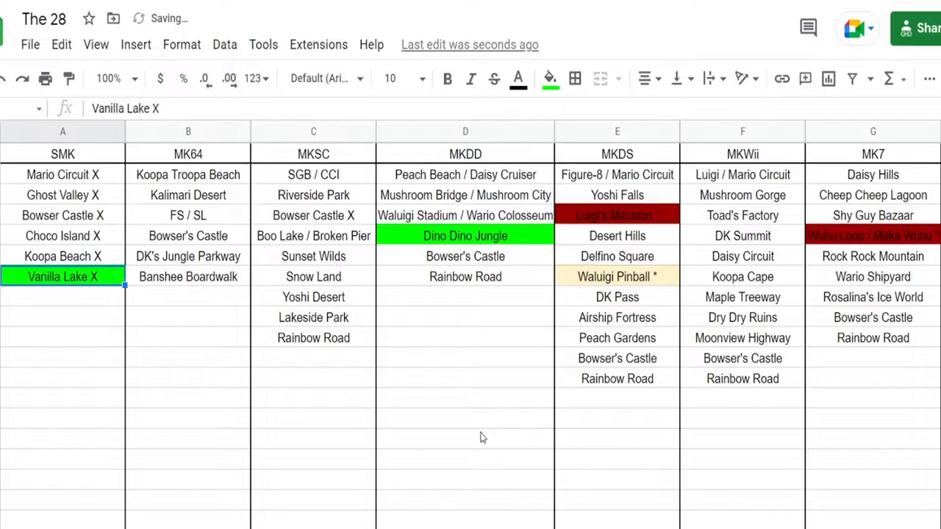
{"action": "left_click", "coordinate": [465, 438]}
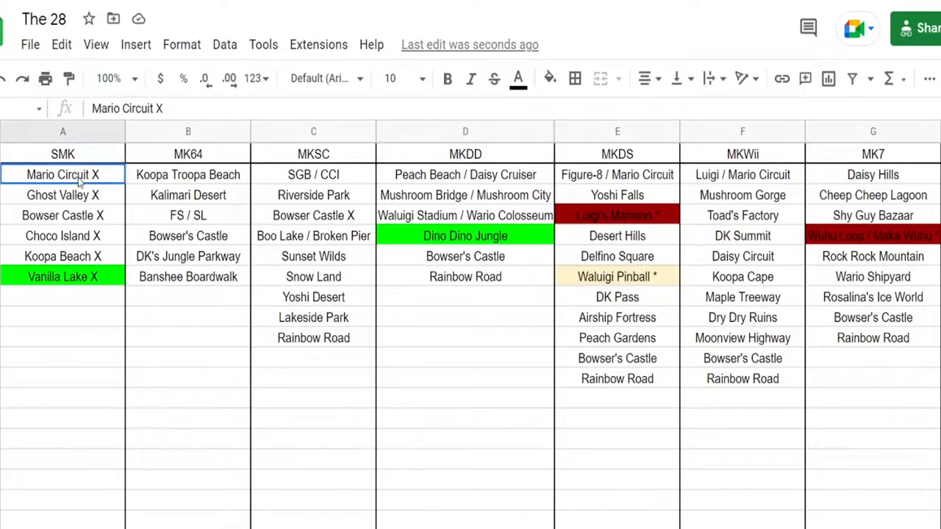
- Fill Mario Circuit X at the top of the SMK column green
{"action": "left_click", "coordinate": [550, 79]}
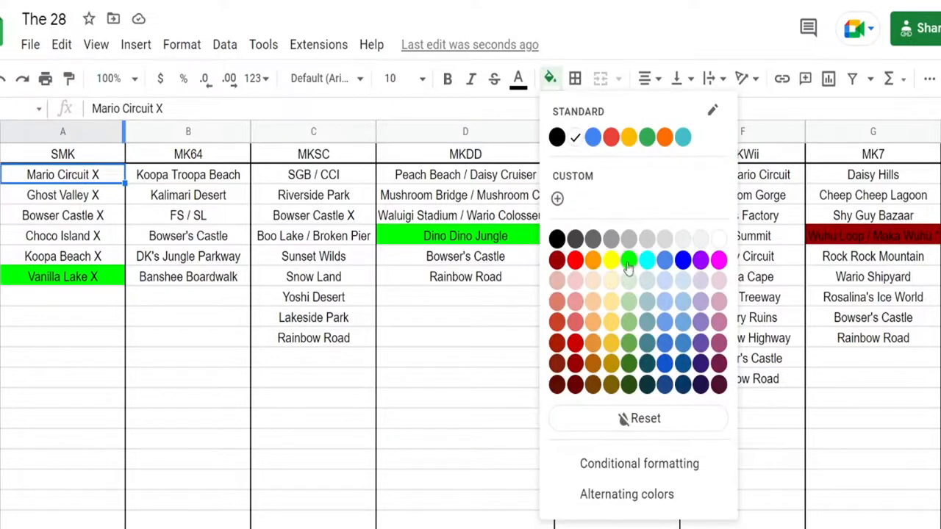
{"action": "left_click", "coordinate": [630, 256]}
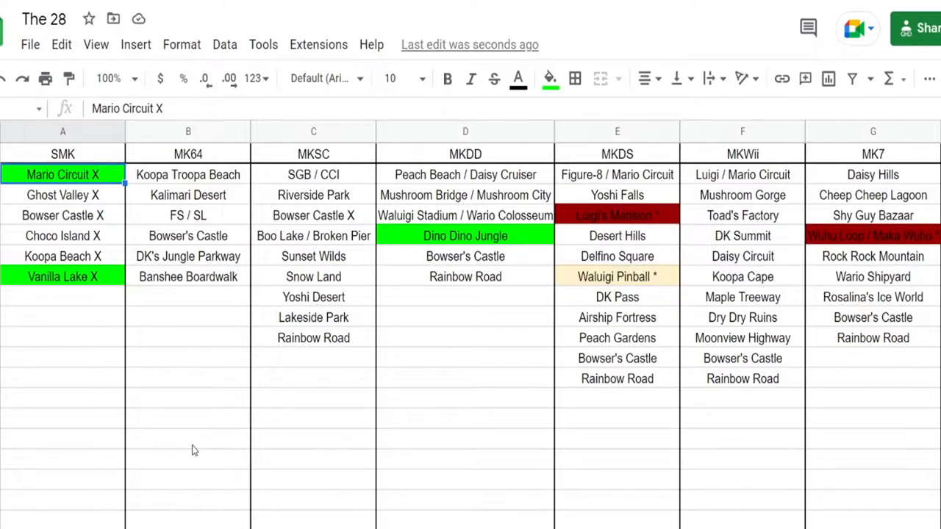
{"action": "mouse_move", "coordinate": [291, 438]}
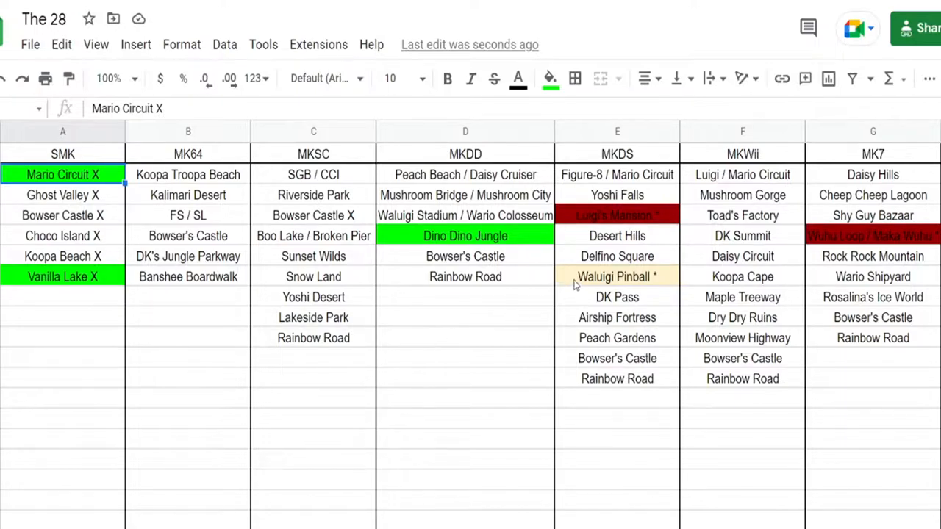
- Fill Delfino Square in the MKDS column green
{"action": "left_click", "coordinate": [550, 79]}
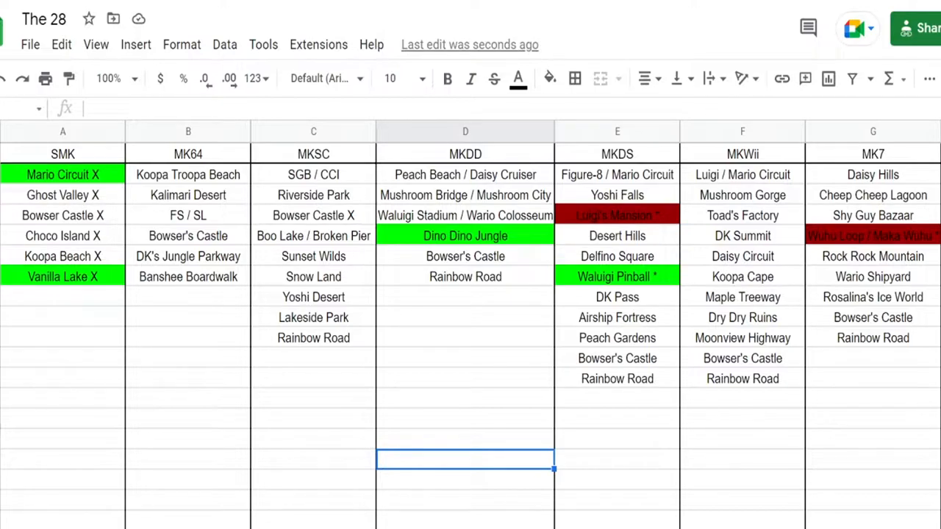
{"action": "mouse_move", "coordinate": [397, 229]}
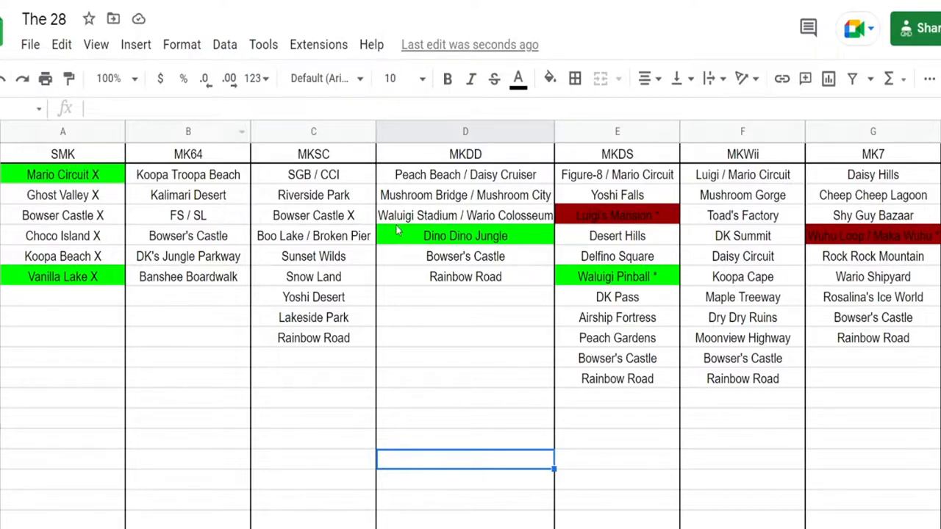
{"action": "mouse_move", "coordinate": [835, 347]}
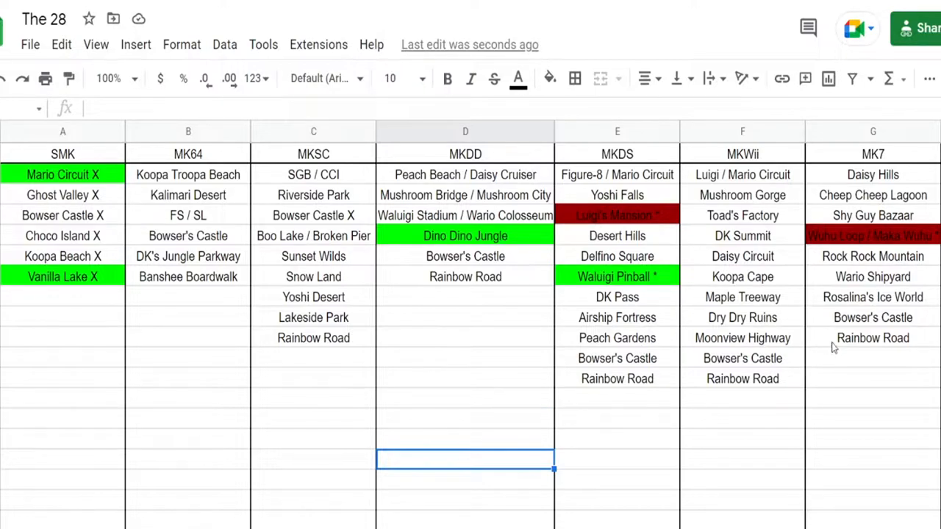
- Fill Rainbow Road at the bottom of the MK7 column green
{"action": "left_click", "coordinate": [874, 338]}
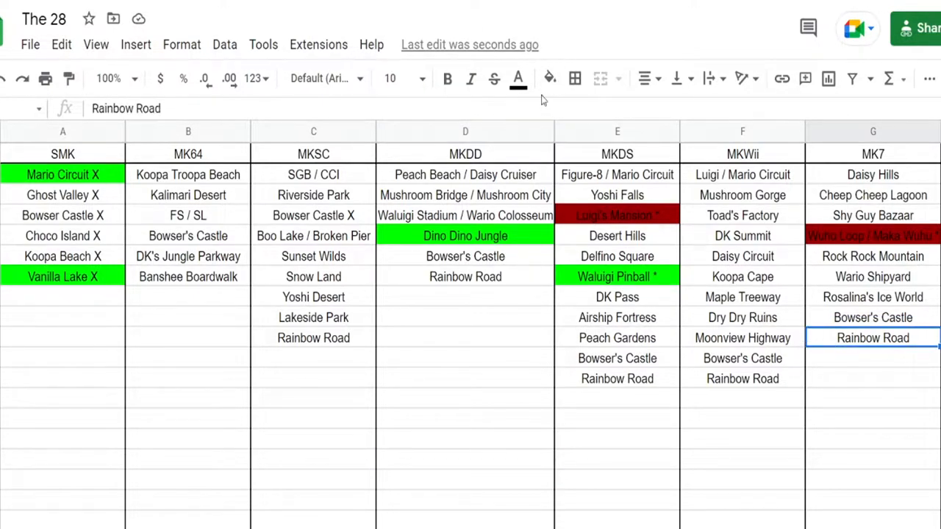
{"action": "left_click", "coordinate": [550, 79]}
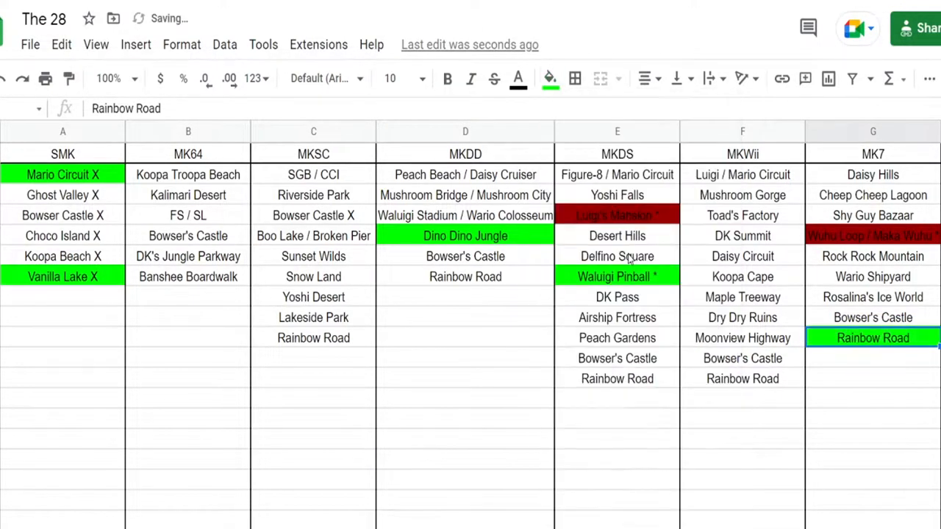
{"action": "left_click", "coordinate": [465, 459]}
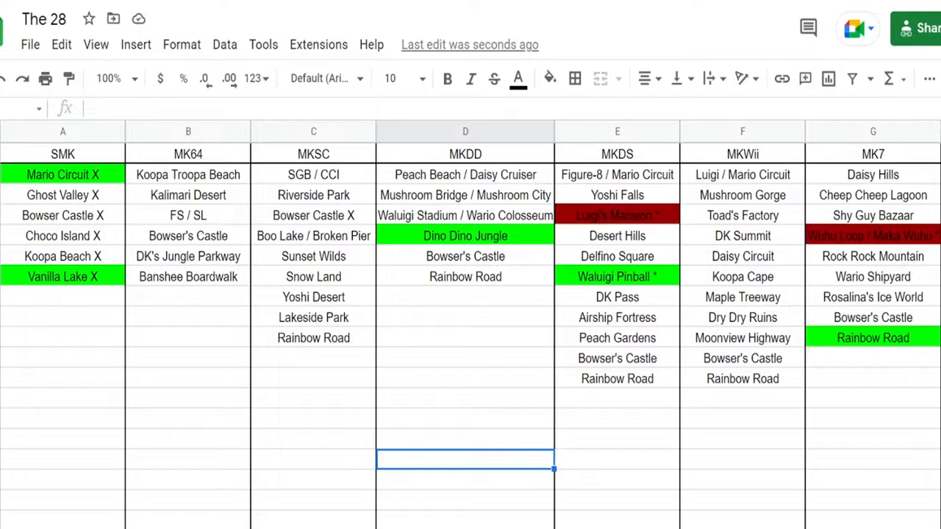
{"action": "mouse_move", "coordinate": [518, 262]}
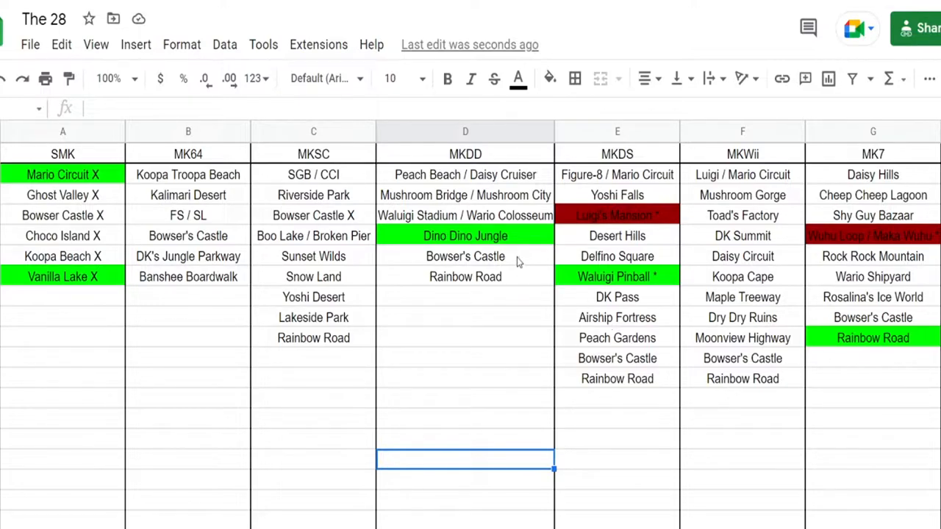
- Fill Bowser's Castle in MKDD green and the other Bowser's Castle/Rainbow Road cells pale orange
{"action": "left_click", "coordinate": [550, 79]}
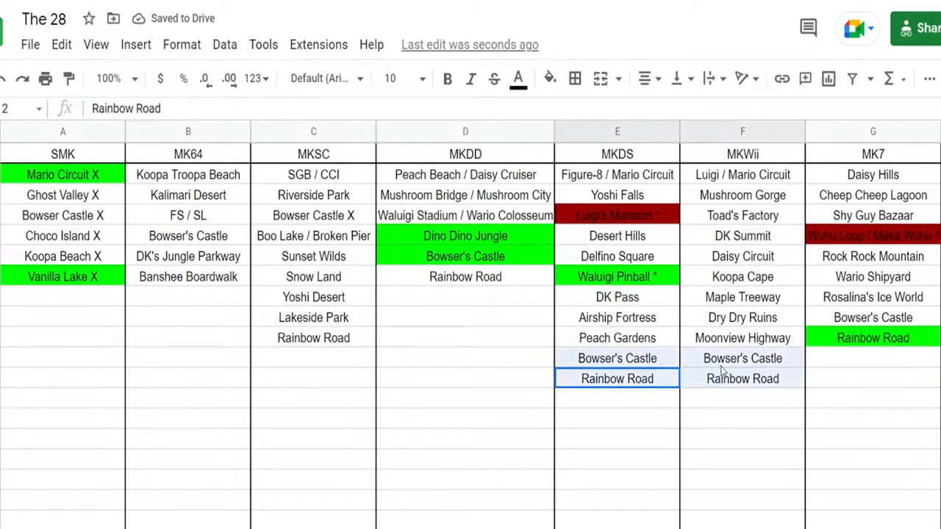
{"action": "left_click", "coordinate": [550, 80]}
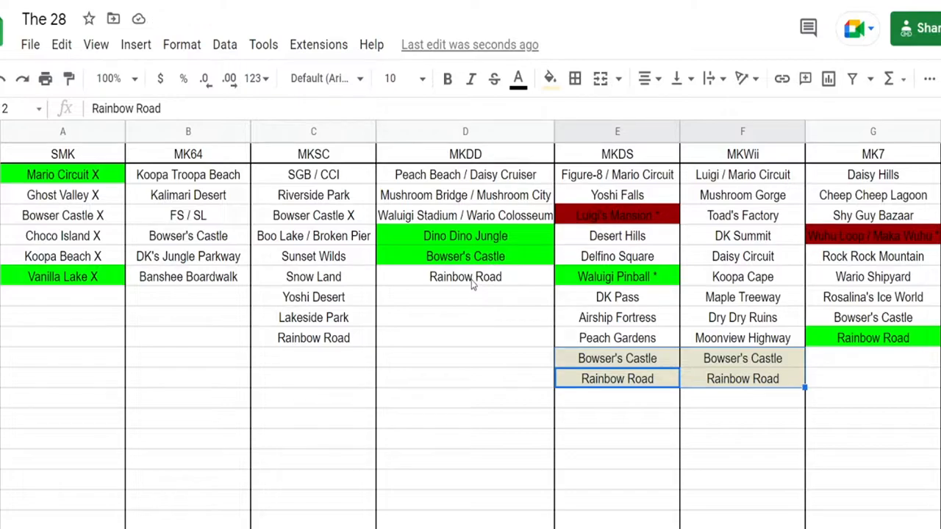
{"action": "left_click", "coordinate": [550, 79]}
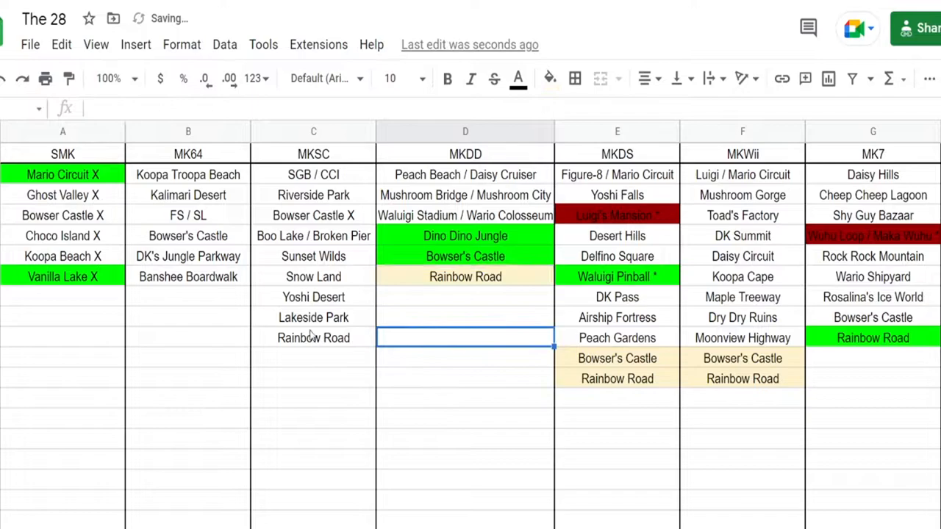
{"action": "left_click", "coordinate": [550, 79]}
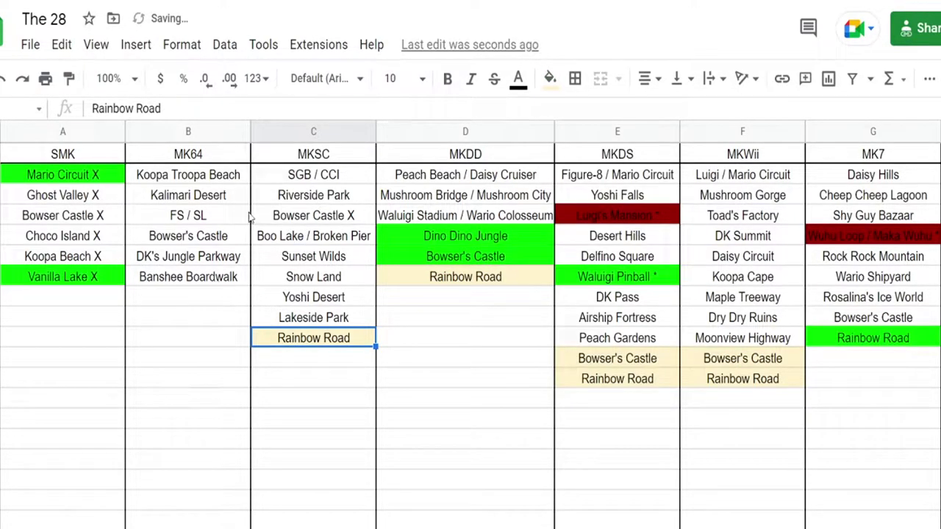
{"action": "left_click", "coordinate": [550, 79]}
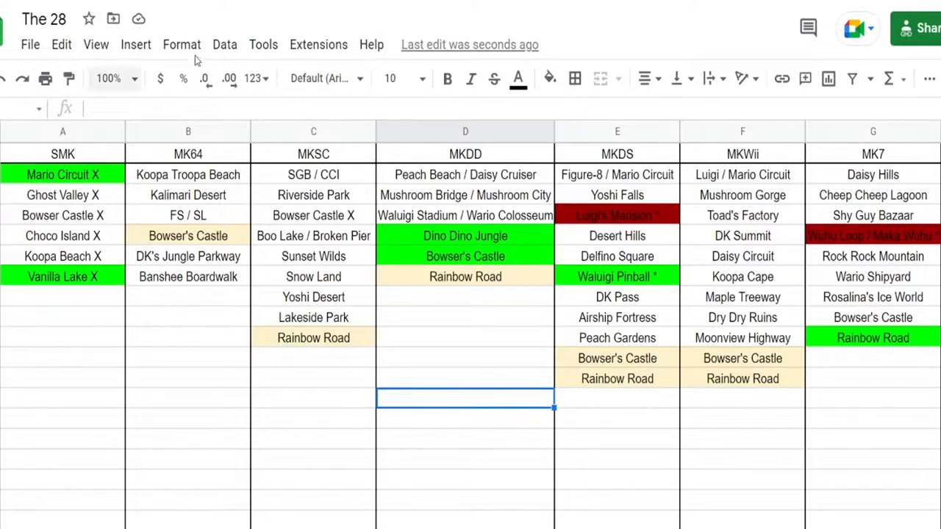
- Fill Bowser's Castle in MK64 and Mushroom Bridge / Mushroom City in MKDD pale orange
{"action": "left_click", "coordinate": [550, 80]}
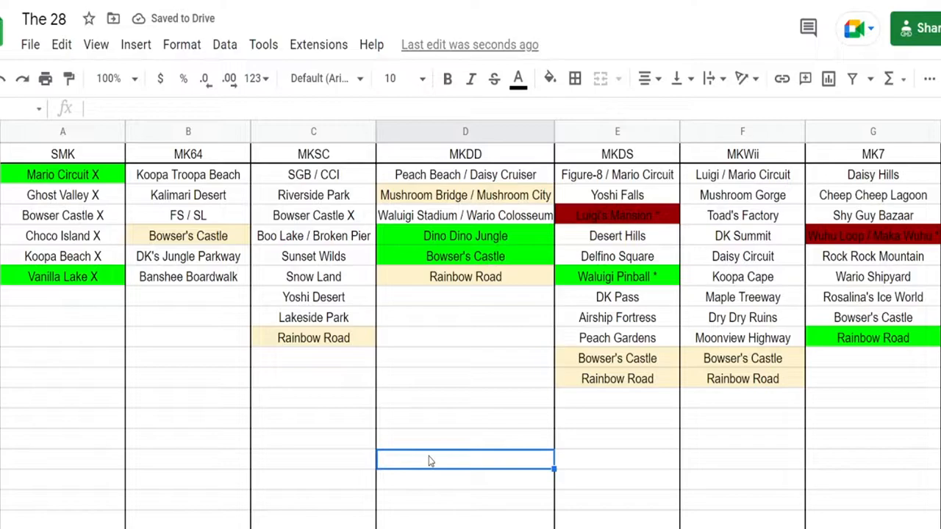
{"action": "mouse_move", "coordinate": [611, 397]}
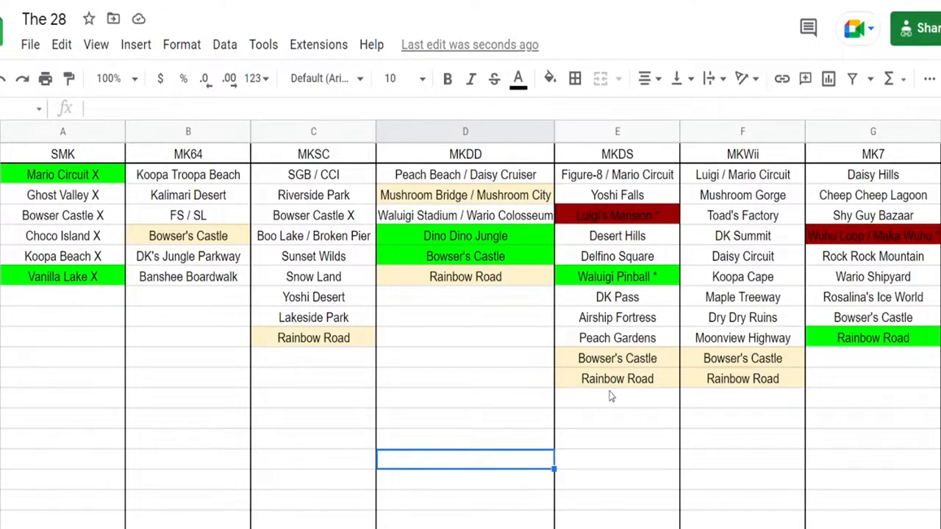
{"action": "left_click", "coordinate": [550, 79]}
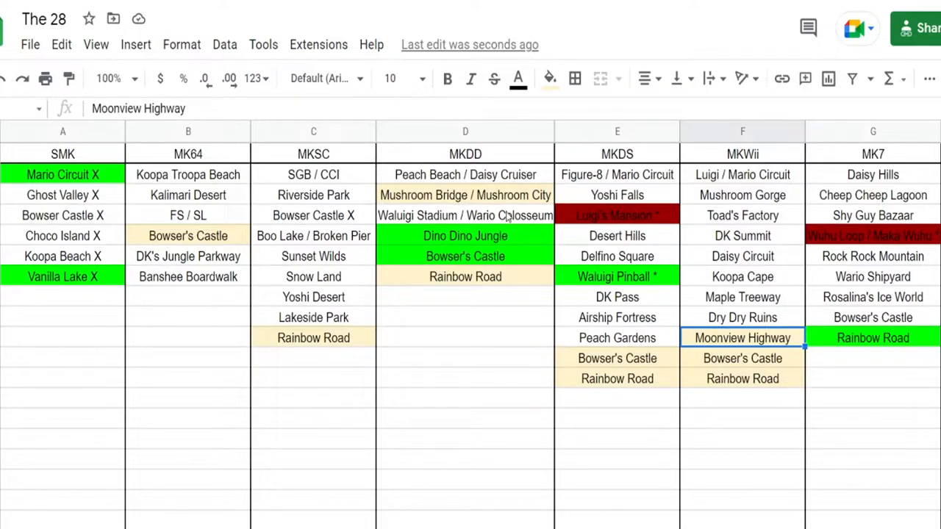
{"action": "left_click", "coordinate": [550, 79]}
{"action": "type", "text": "Waluigi Stadiu"}
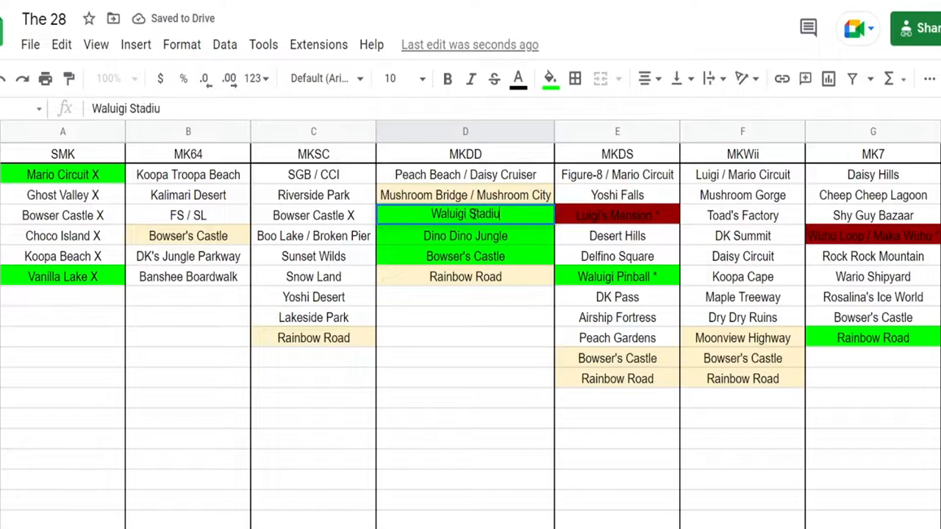
- Shorten the MKDD entries to Waluigi Stadium and Daisy Cruiser and fill both green
{"action": "key", "text": "Return"}
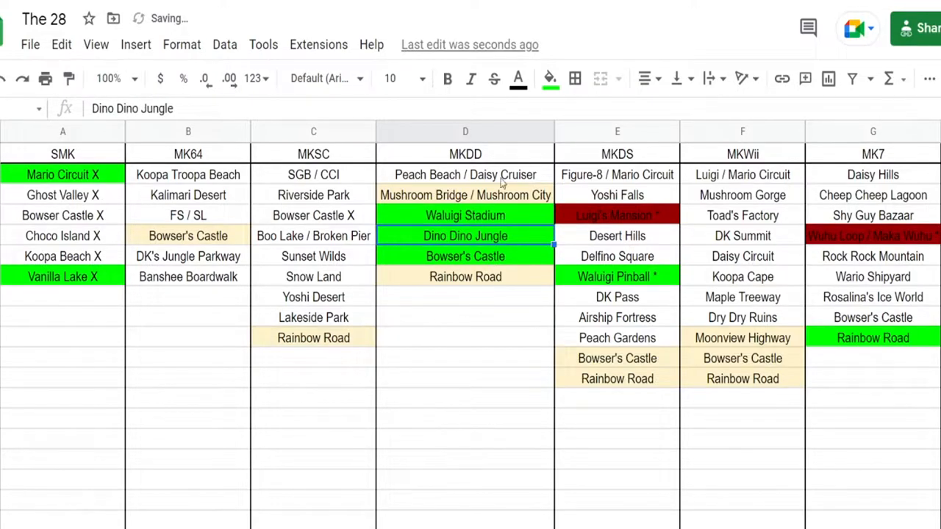
{"action": "left_click", "coordinate": [550, 79]}
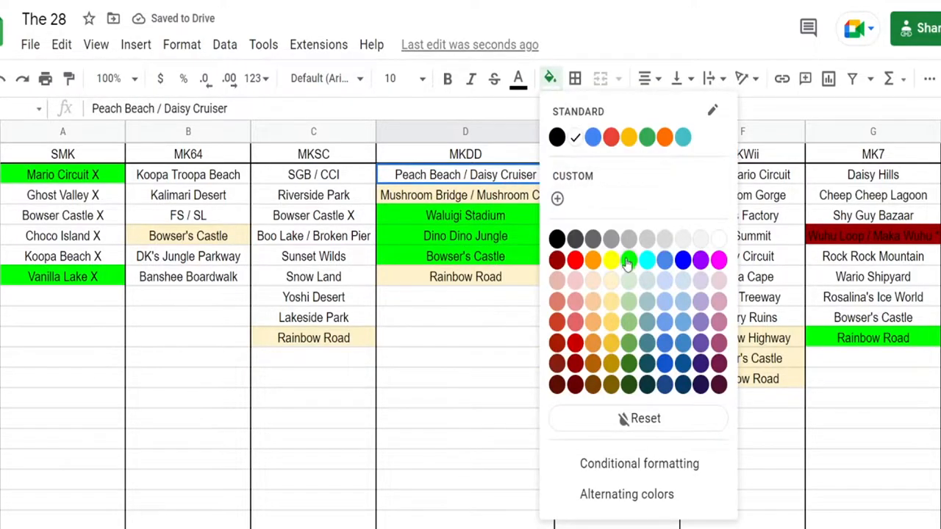
{"action": "left_click", "coordinate": [630, 260]}
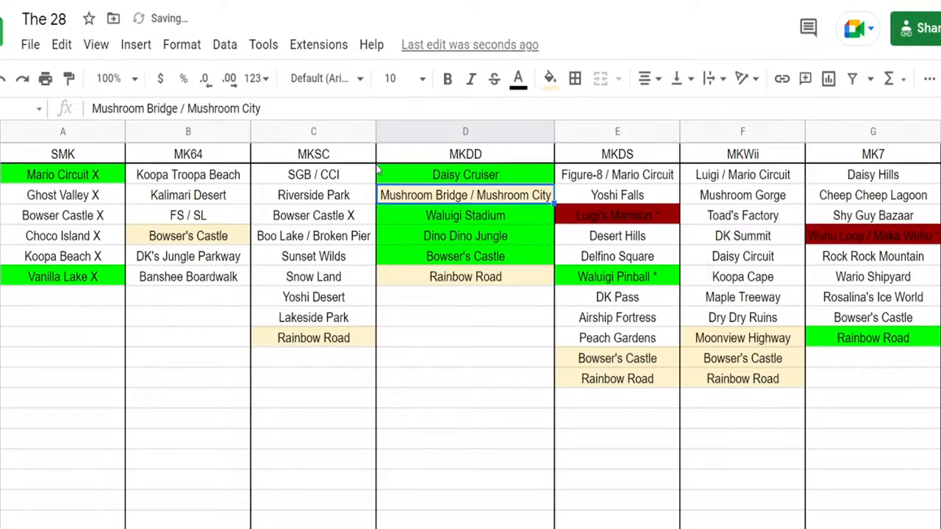
{"action": "left_click", "coordinate": [465, 439]}
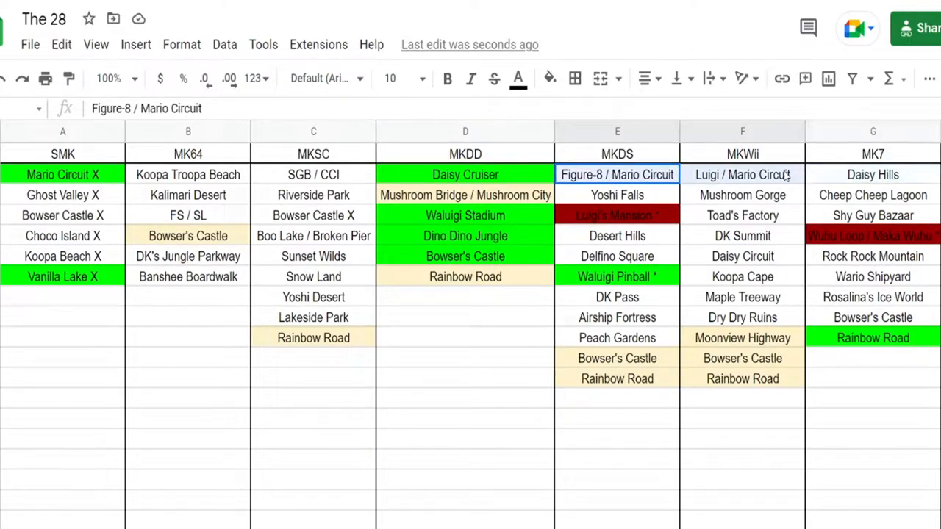
- Fill DK's Jungle Parkway in the MK64 column dark red as a reject
{"action": "left_click", "coordinate": [550, 80]}
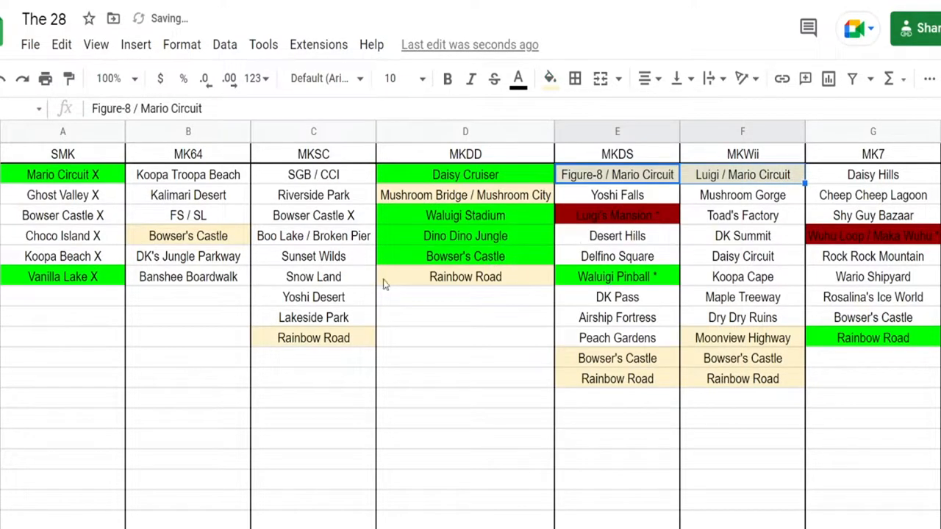
{"action": "left_click", "coordinate": [550, 79]}
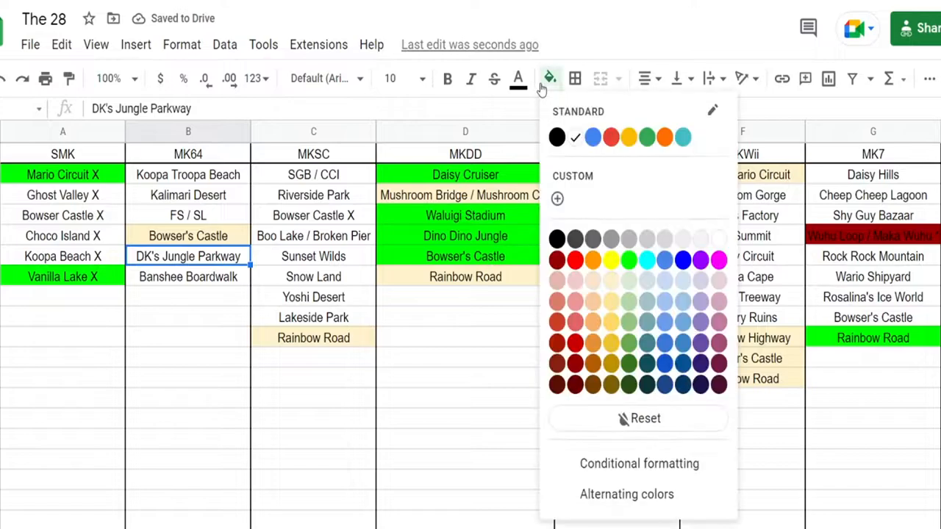
{"action": "mouse_move", "coordinate": [557, 259]}
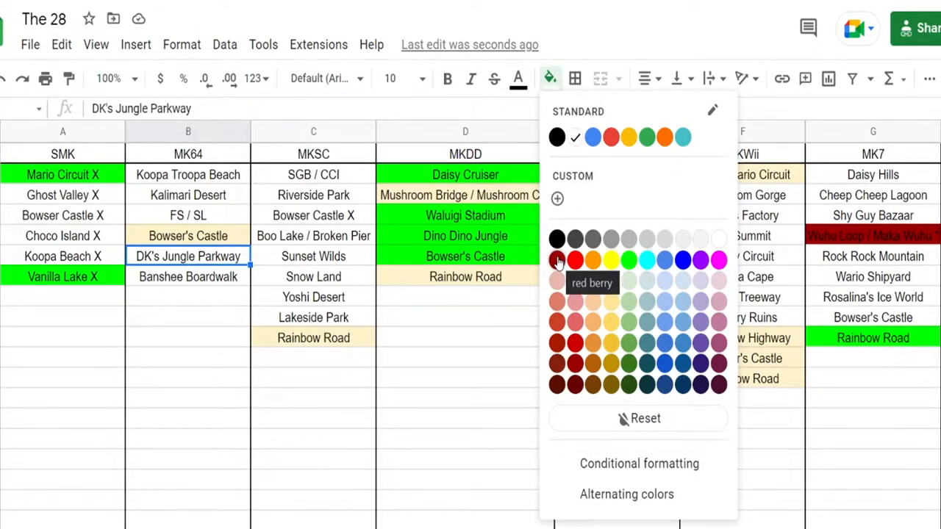
{"action": "left_click", "coordinate": [576, 259]}
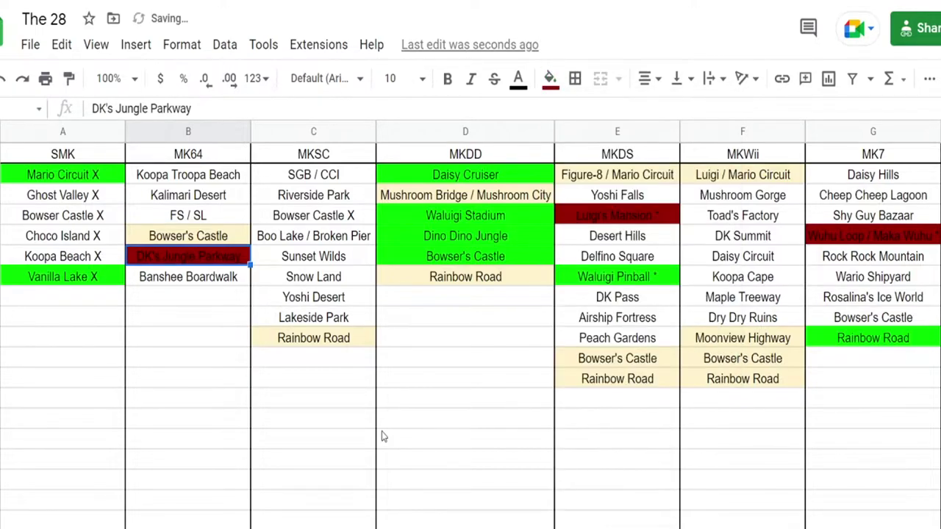
{"action": "left_click", "coordinate": [464, 438]}
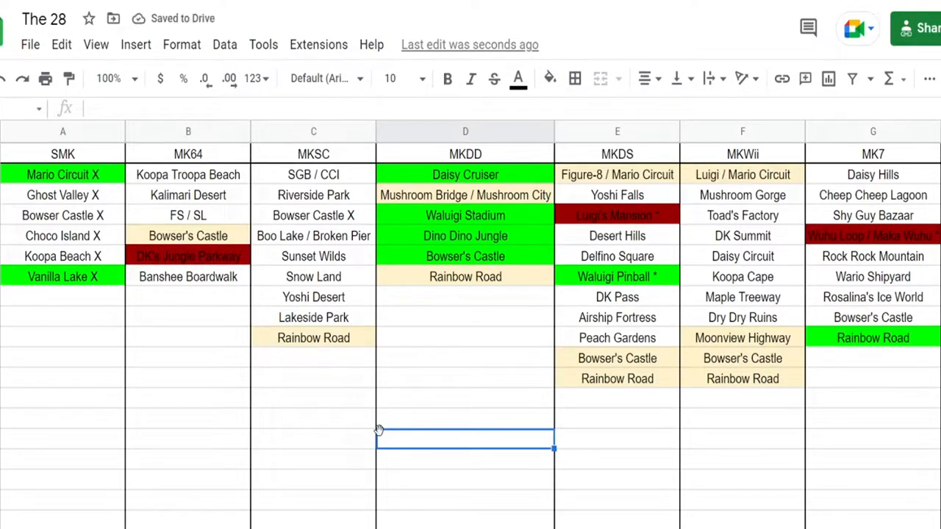
{"action": "mouse_move", "coordinate": [470, 309]}
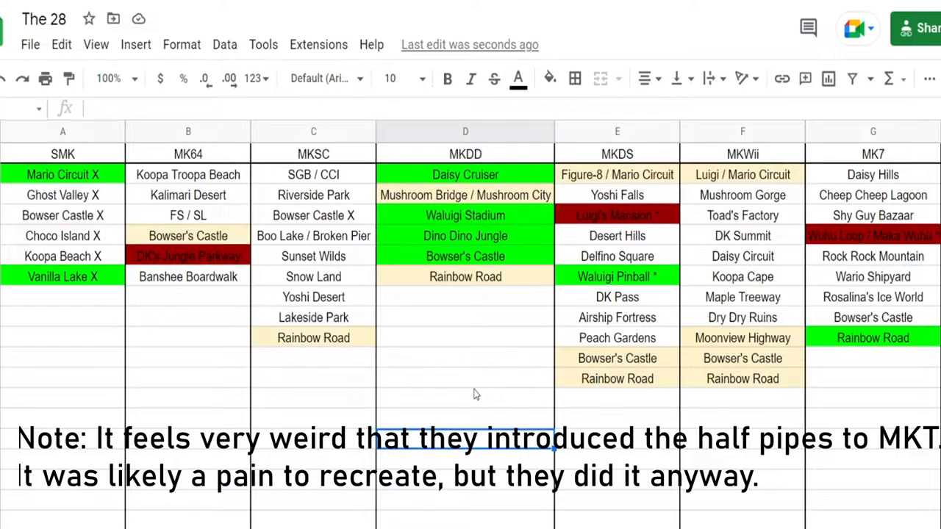
- Fill DK Summit in MKWii green and DK Pass in MKDS dark red
{"action": "left_click", "coordinate": [741, 235]}
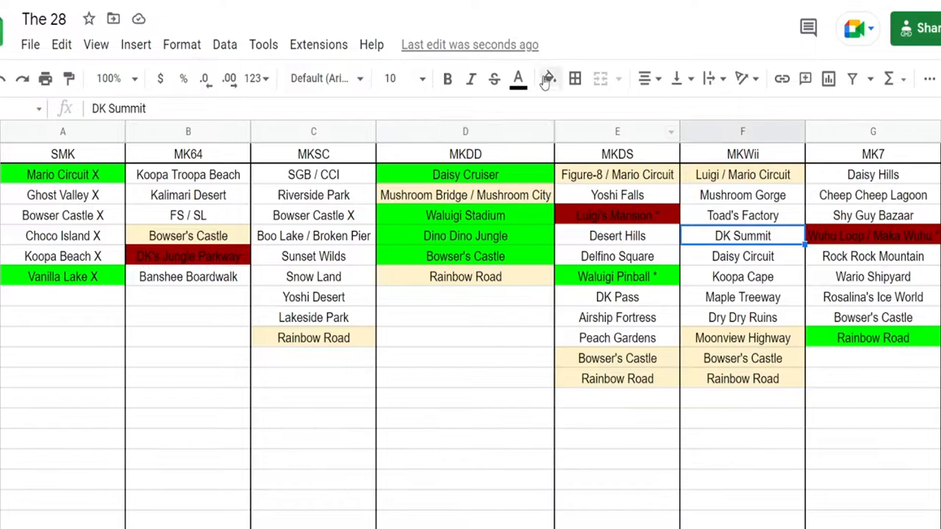
{"action": "left_click", "coordinate": [618, 297]}
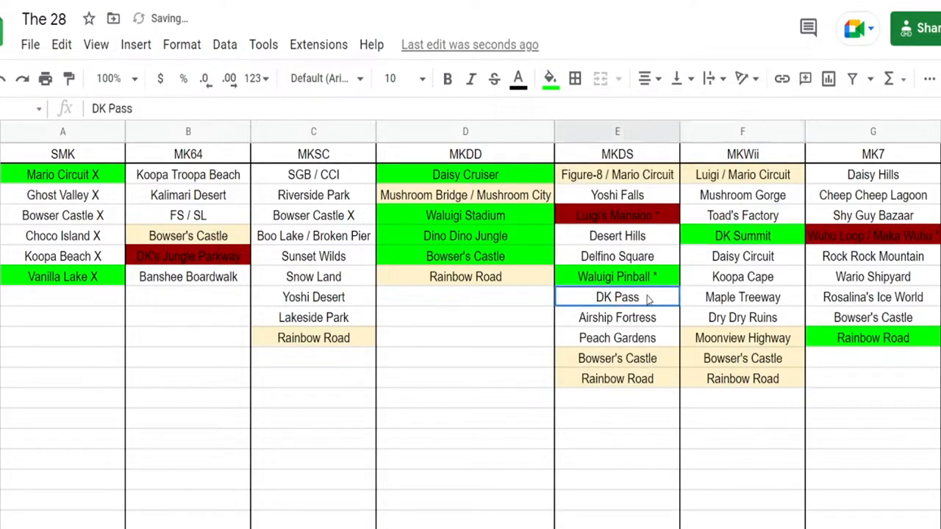
{"action": "left_click", "coordinate": [548, 80]}
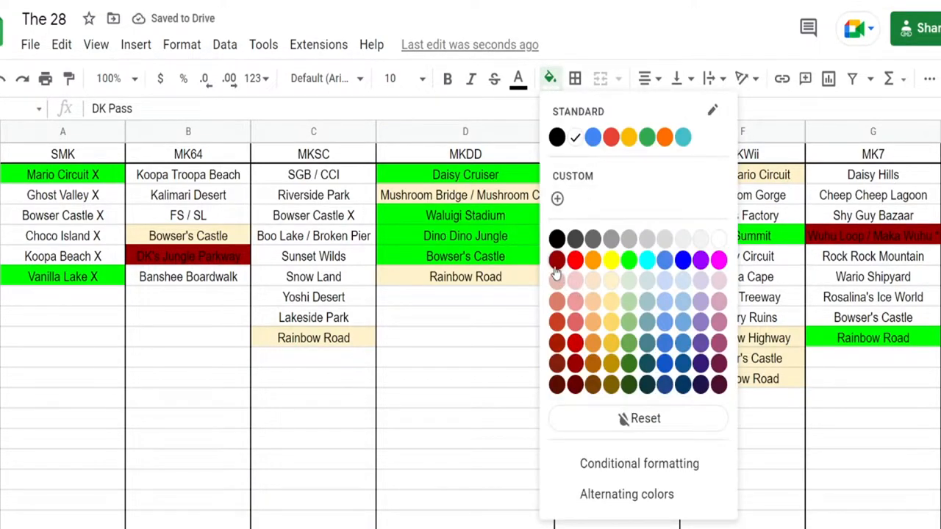
{"action": "mouse_move", "coordinate": [557, 259]}
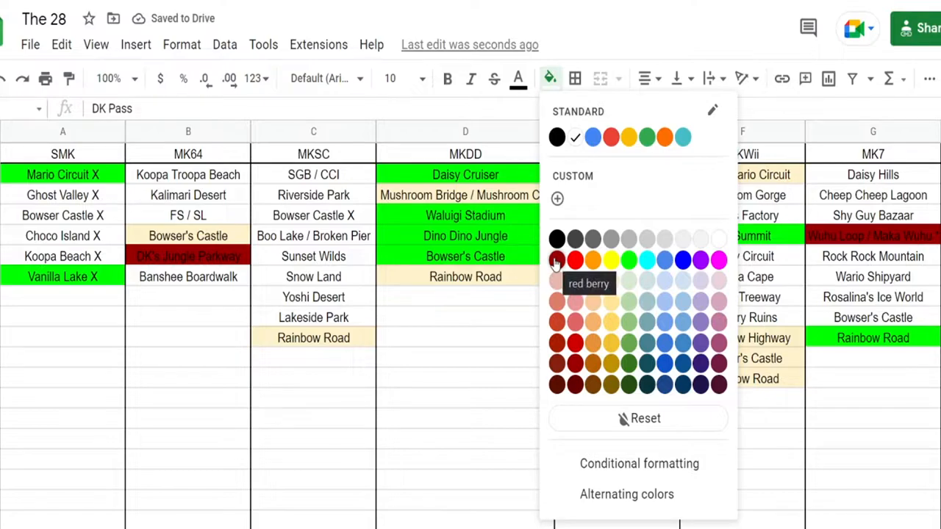
{"action": "left_click", "coordinate": [556, 259]}
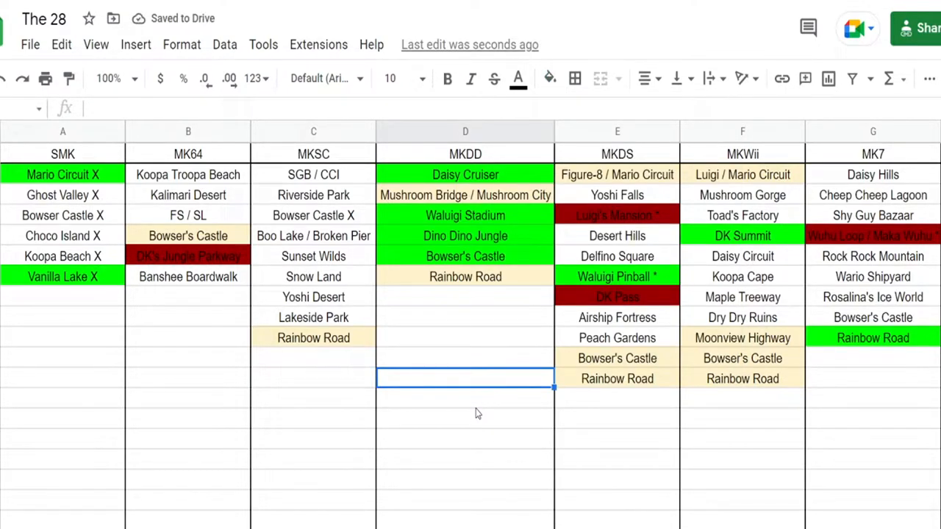
- Fill Maple Treeway and Mushroom Gorge in the MKWii column green
{"action": "left_click", "coordinate": [741, 297]}
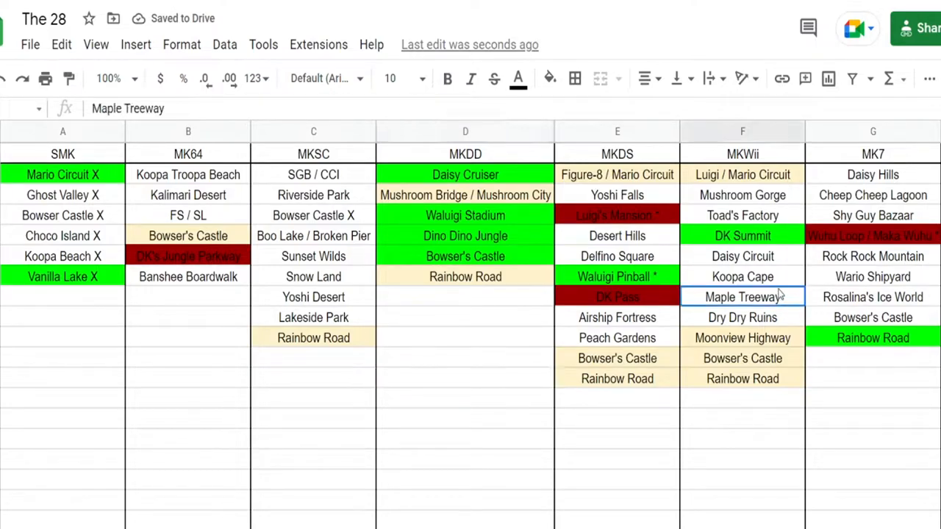
{"action": "left_click", "coordinate": [550, 79]}
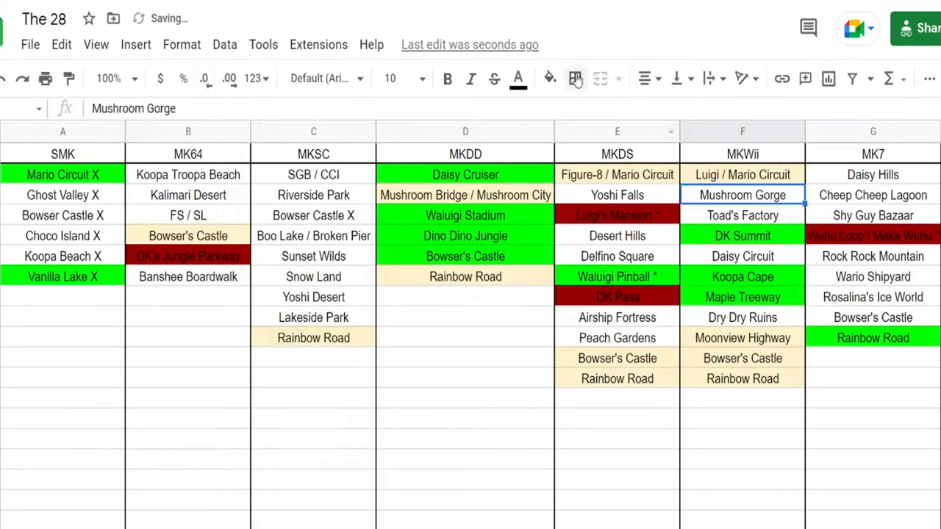
{"action": "left_click", "coordinate": [550, 79]}
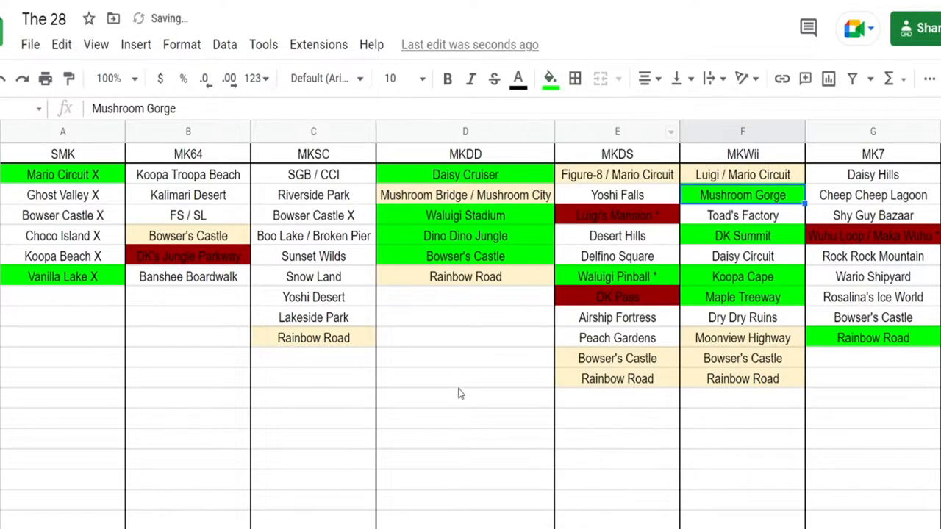
{"action": "left_click", "coordinate": [464, 397]}
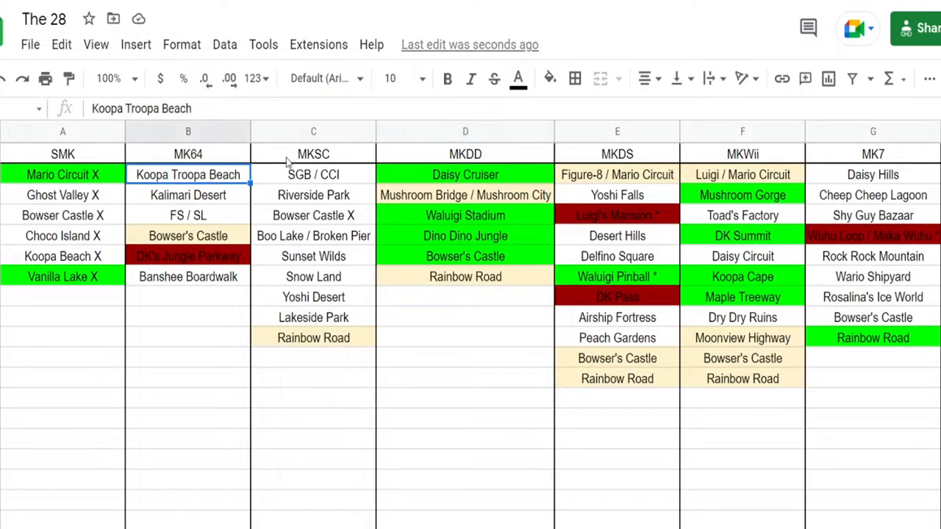
{"action": "left_click", "coordinate": [550, 80]}
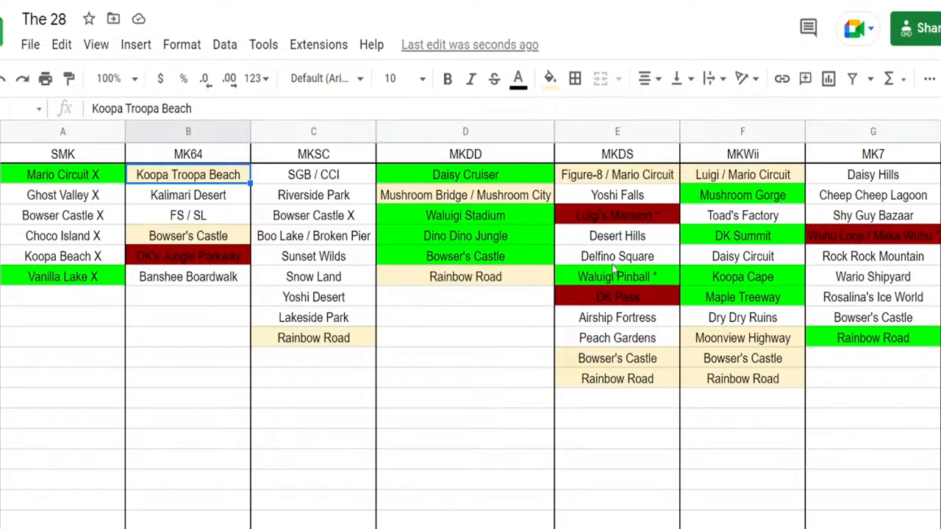
- Fill Airship Fortress and Peach Gardens in the MKDS column green
{"action": "left_click", "coordinate": [550, 80]}
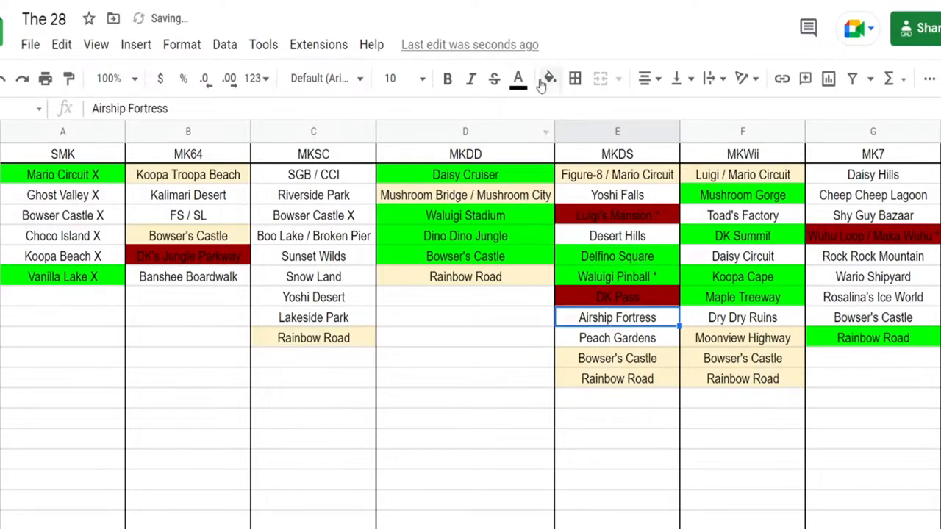
{"action": "left_click", "coordinate": [549, 80]}
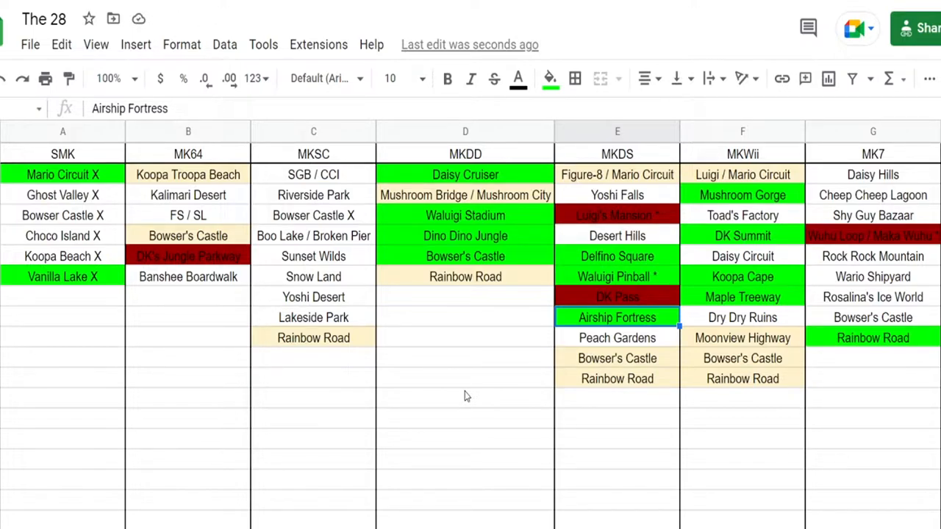
{"action": "left_click", "coordinate": [617, 337]}
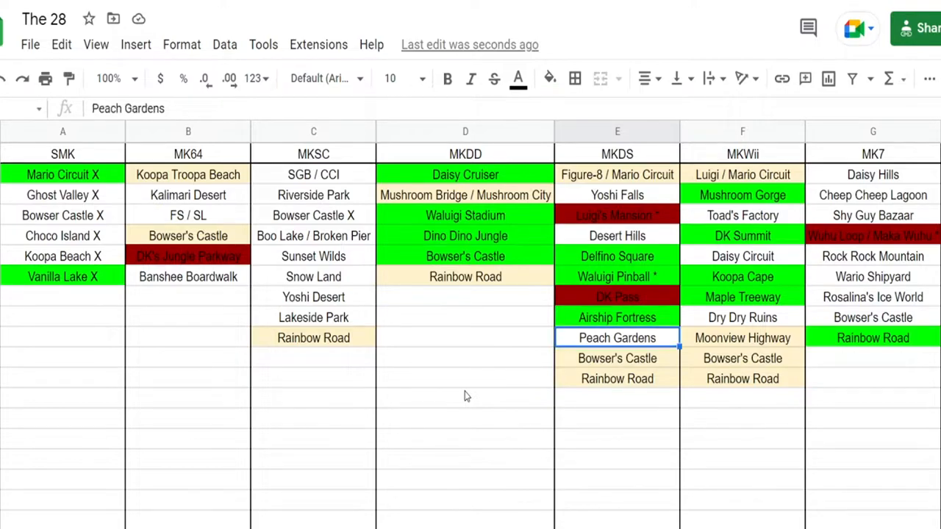
{"action": "left_click", "coordinate": [550, 79]}
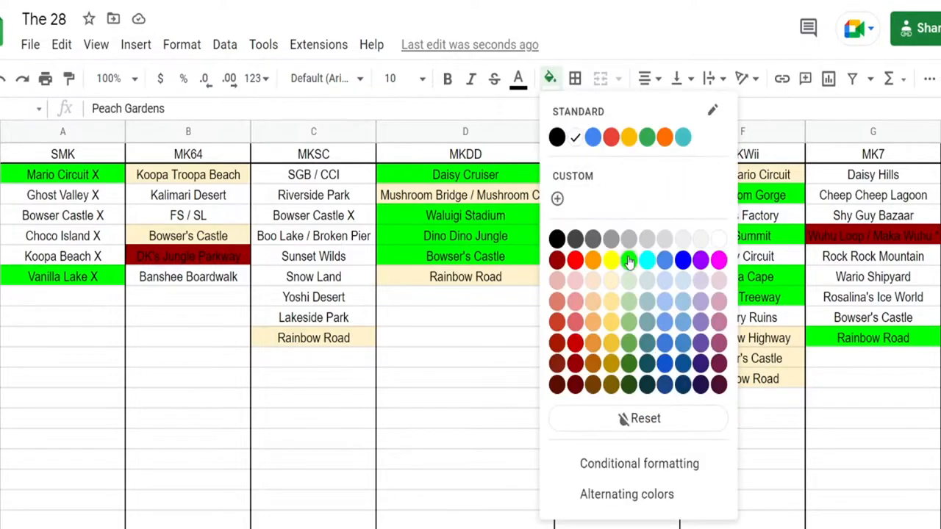
{"action": "left_click", "coordinate": [629, 260]}
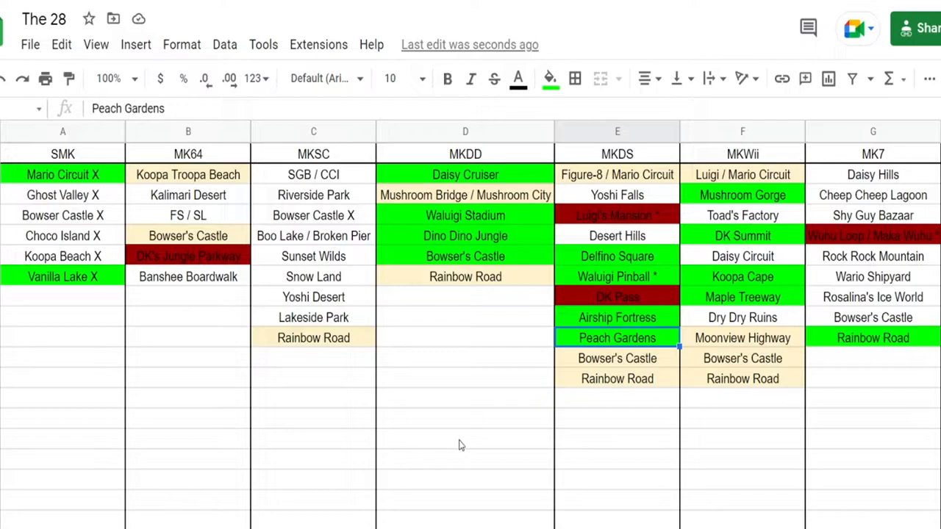
{"action": "mouse_move", "coordinate": [424, 382]}
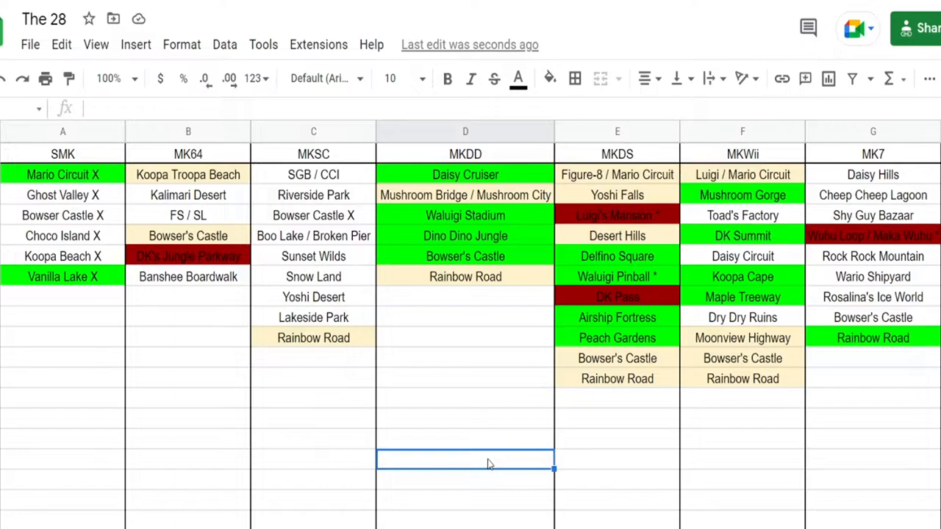
- Fill Bowser's Castle in the MK7 column green as a confirmed pick
{"action": "left_click", "coordinate": [873, 318]}
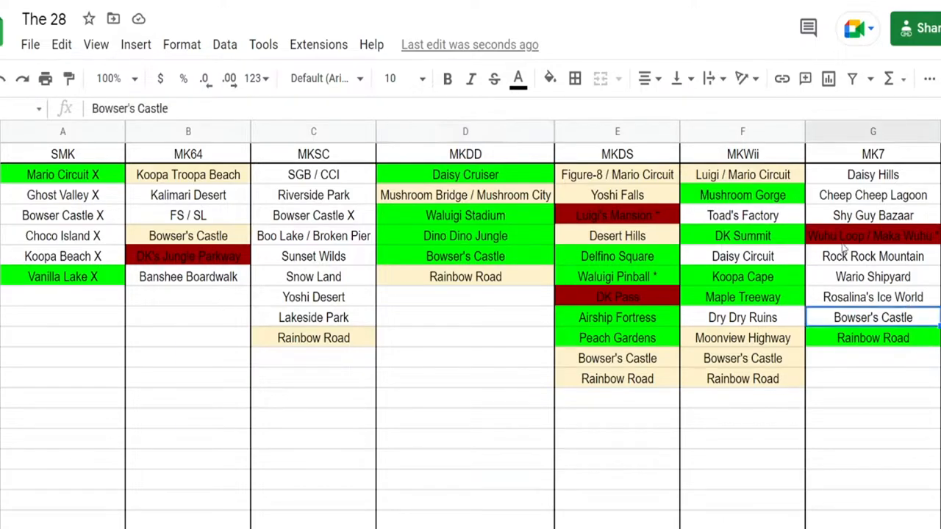
{"action": "left_click", "coordinate": [550, 79]}
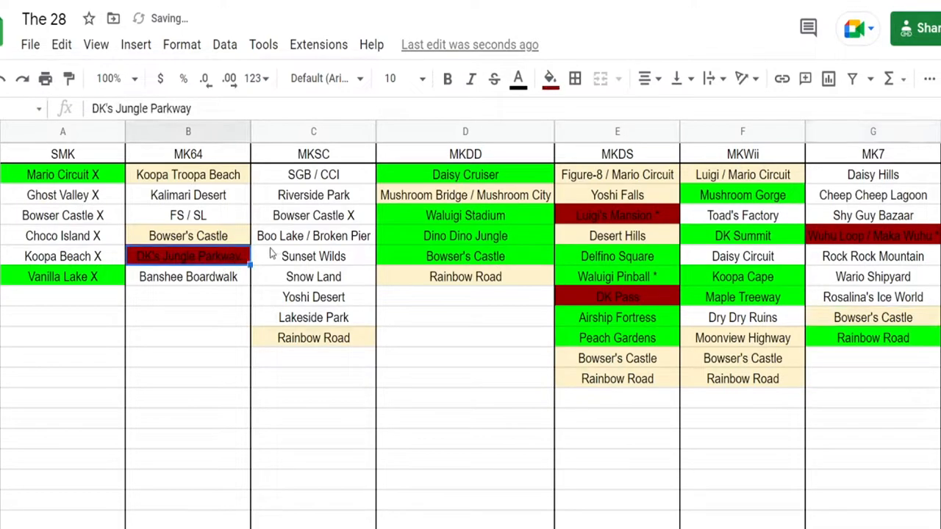
{"action": "left_click", "coordinate": [550, 80]}
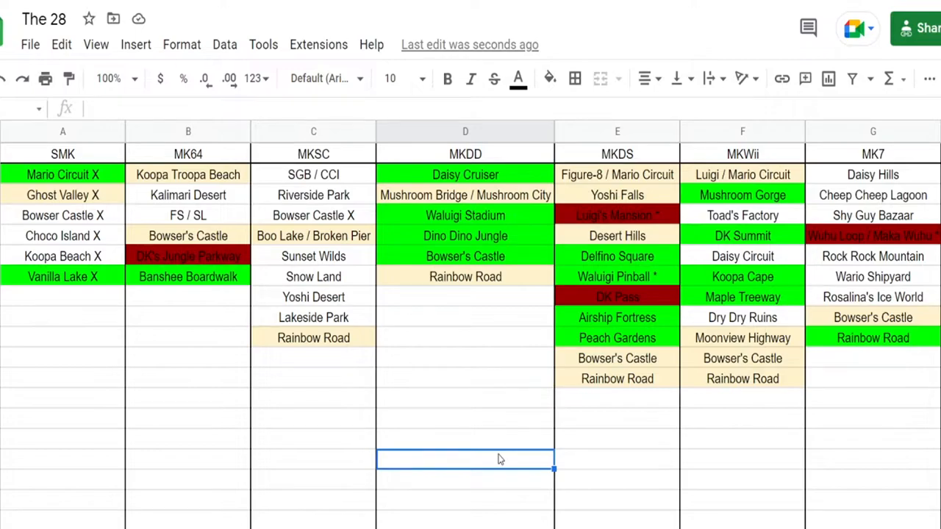
{"action": "mouse_move", "coordinate": [374, 335]}
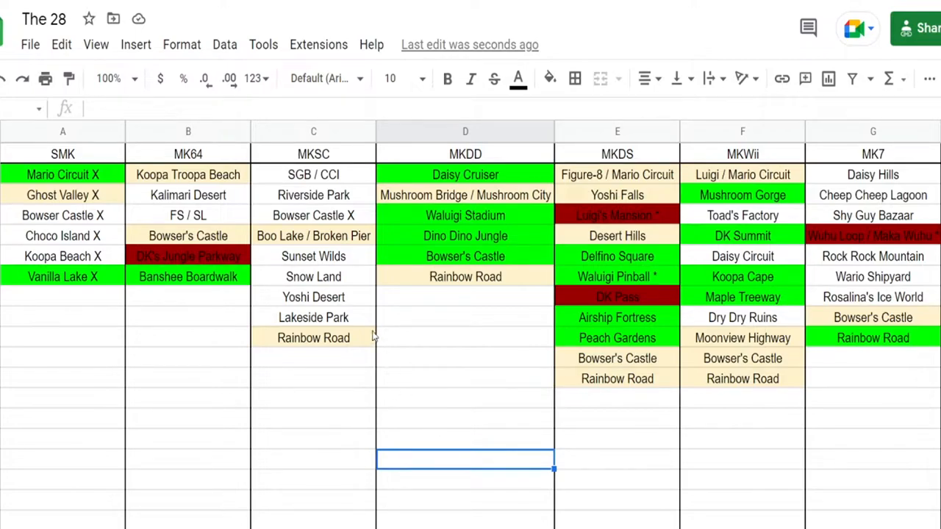
- Fill Sunset Wilds green and rename the SGB / CCI cell to Cheep Cheep Island, shaded green
{"action": "left_click", "coordinate": [550, 79]}
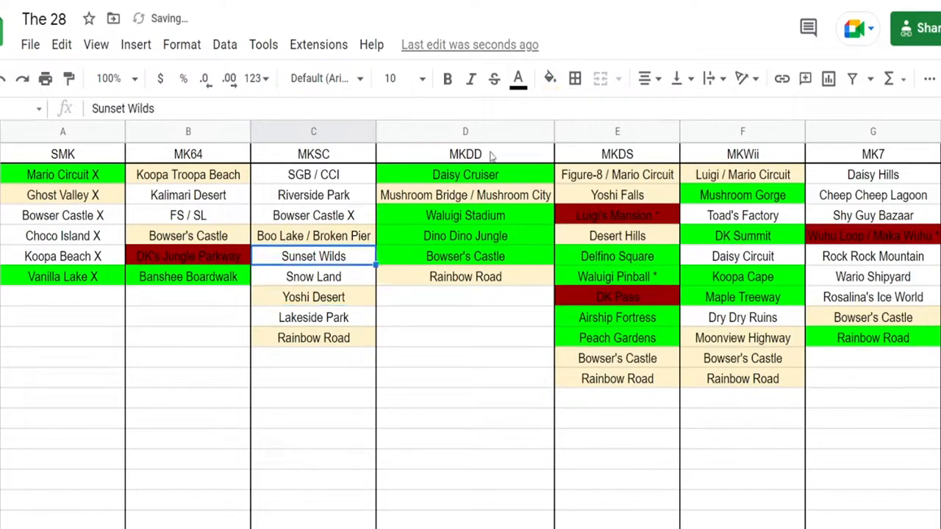
{"action": "left_click", "coordinate": [550, 79]}
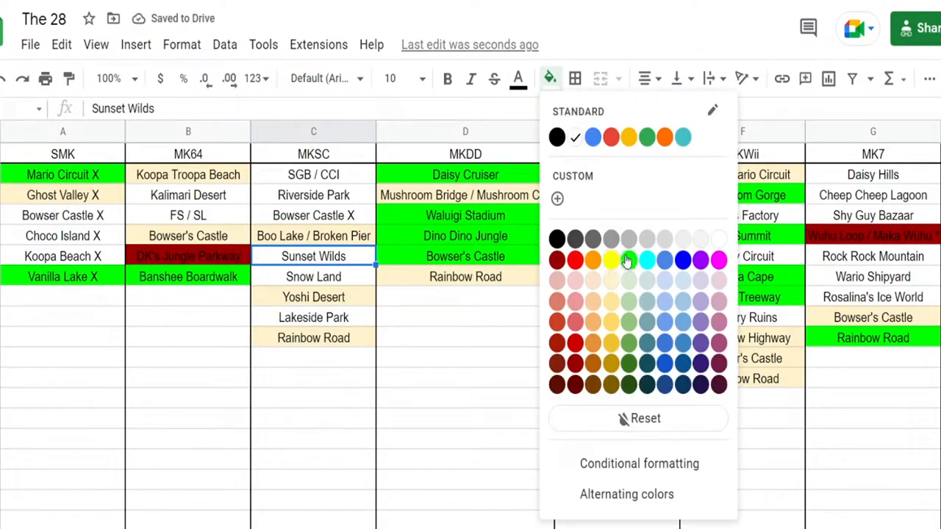
{"action": "left_click", "coordinate": [629, 259]}
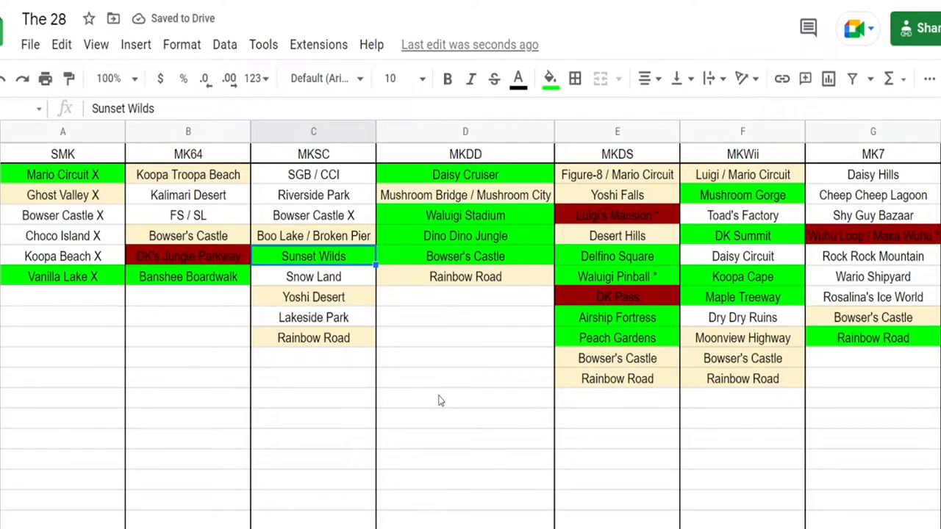
{"action": "left_click", "coordinate": [313, 174]}
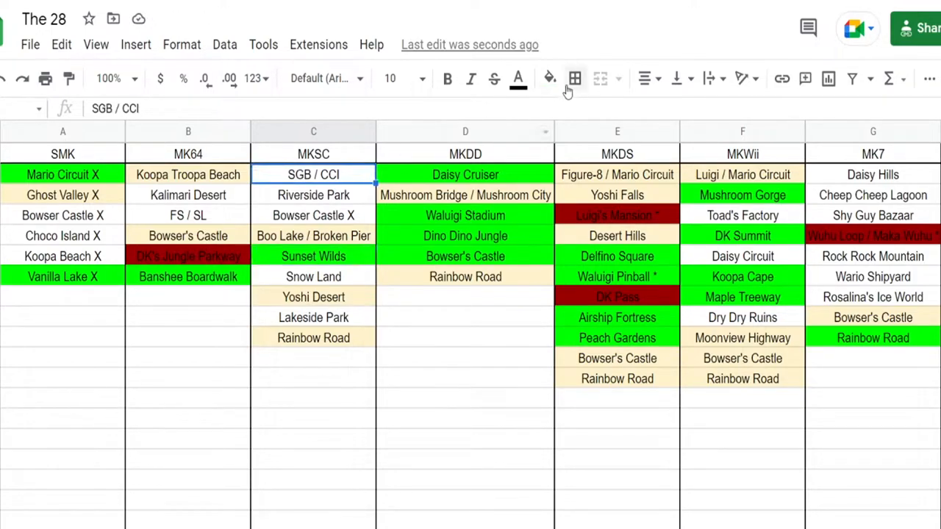
{"action": "left_click", "coordinate": [550, 79]}
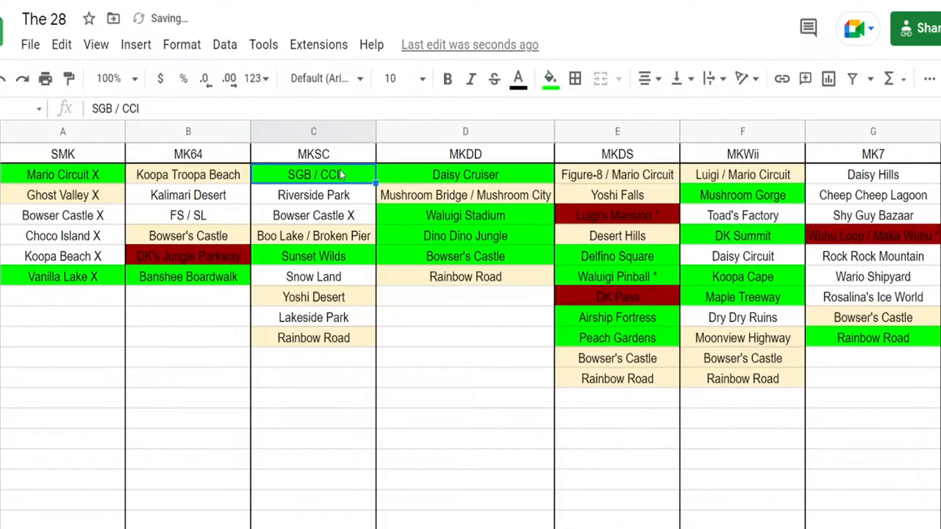
{"action": "type", "text": "Cheep Cheep Island"}
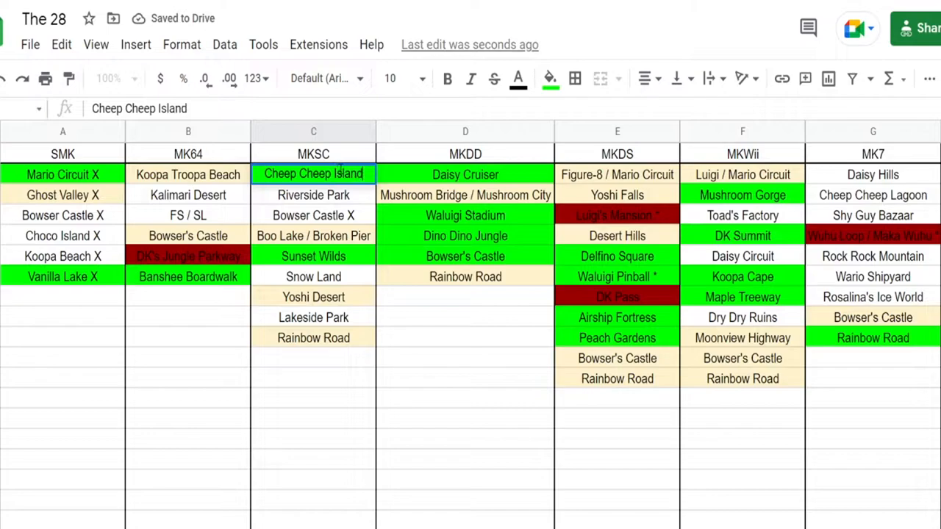
{"action": "left_click", "coordinate": [313, 194]}
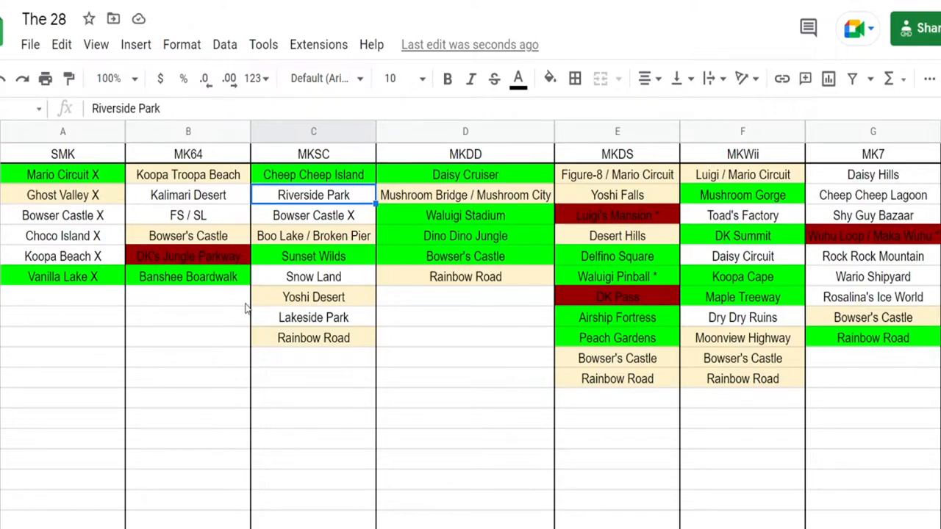
{"action": "mouse_move", "coordinate": [227, 334]}
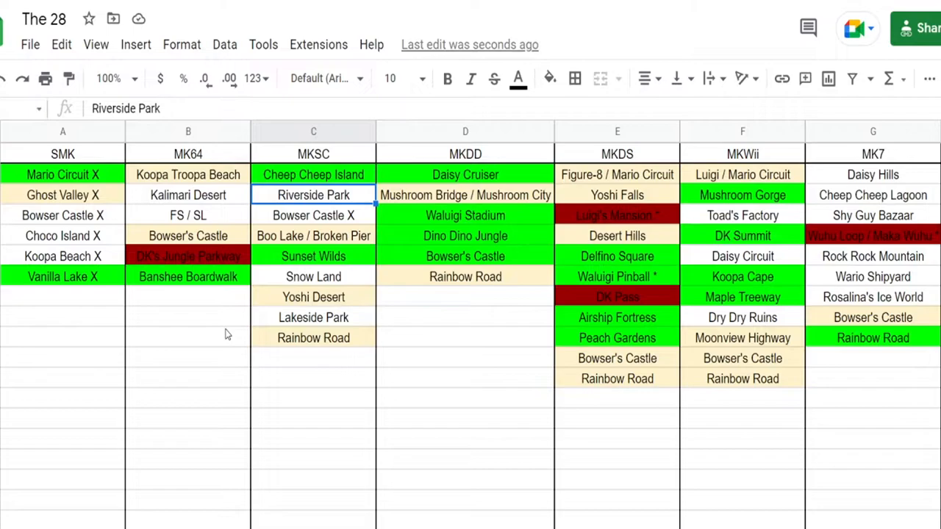
- Fill Bowser Castle X in the MKSC column green
{"action": "left_click", "coordinate": [313, 214]}
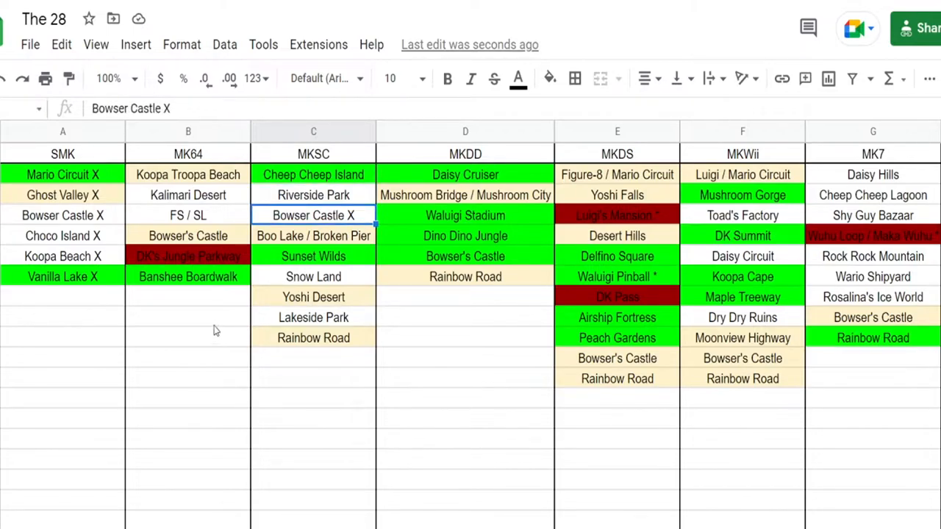
{"action": "mouse_move", "coordinate": [203, 438]}
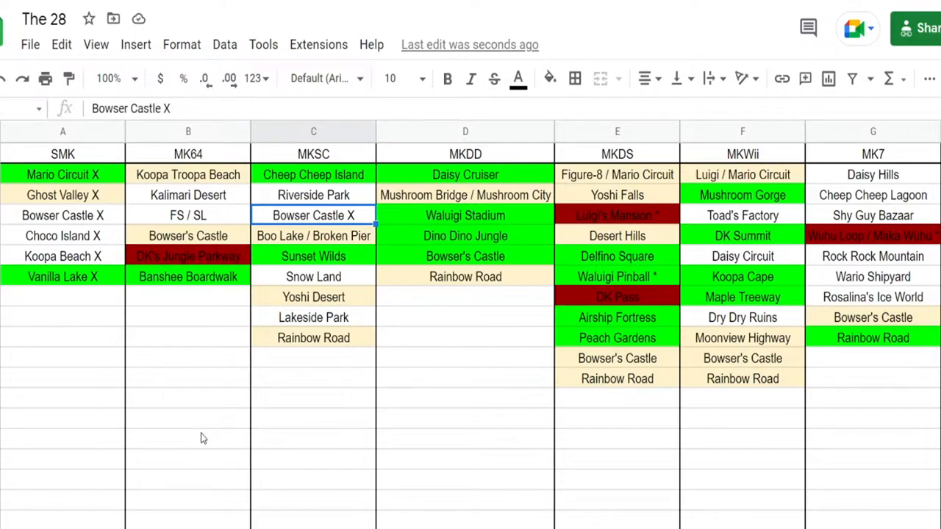
{"action": "left_click", "coordinate": [550, 80]}
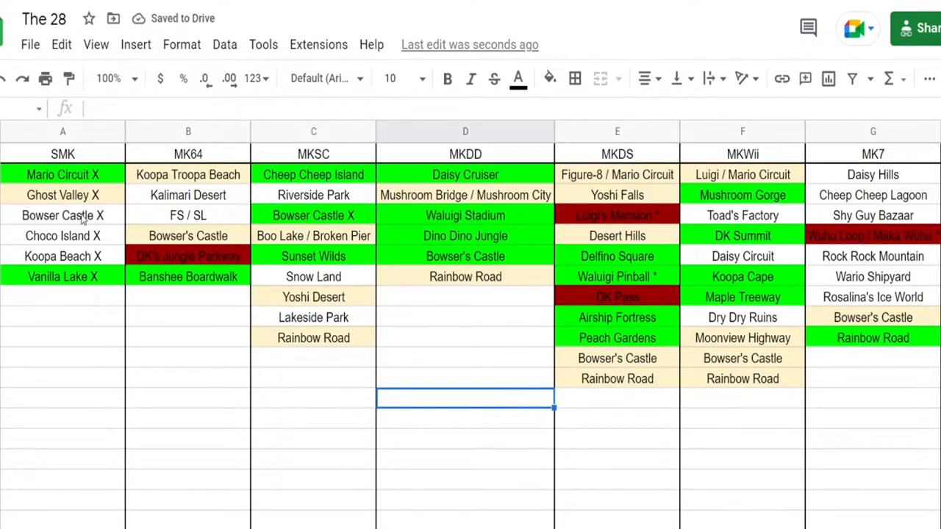
{"action": "left_click", "coordinate": [550, 80]}
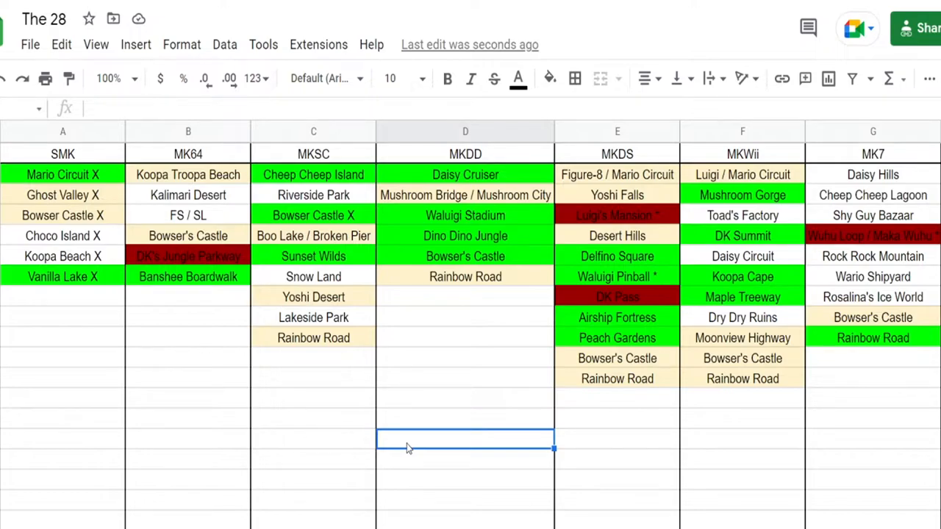
{"action": "mouse_move", "coordinate": [350, 284]}
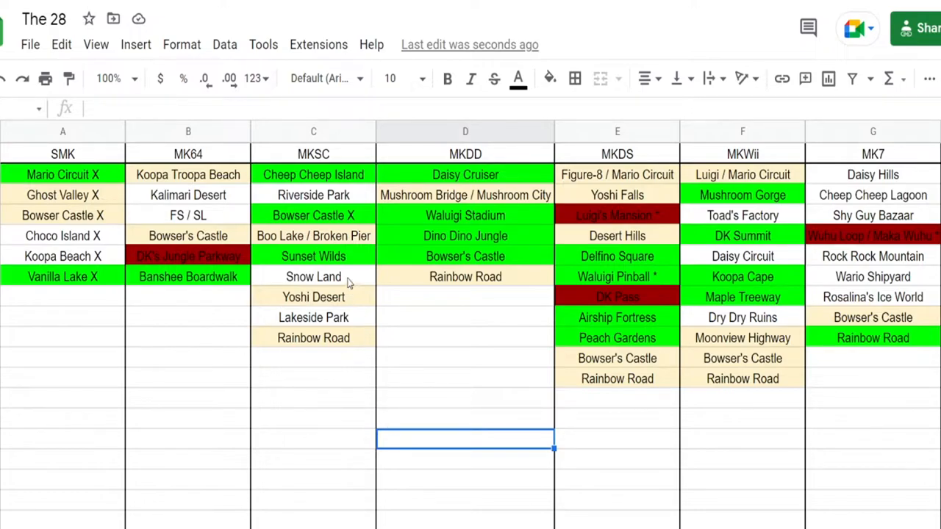
- Fill Snow Land in MKSC green and start a Remaining tally in an empty cell below
{"action": "left_click", "coordinate": [550, 79]}
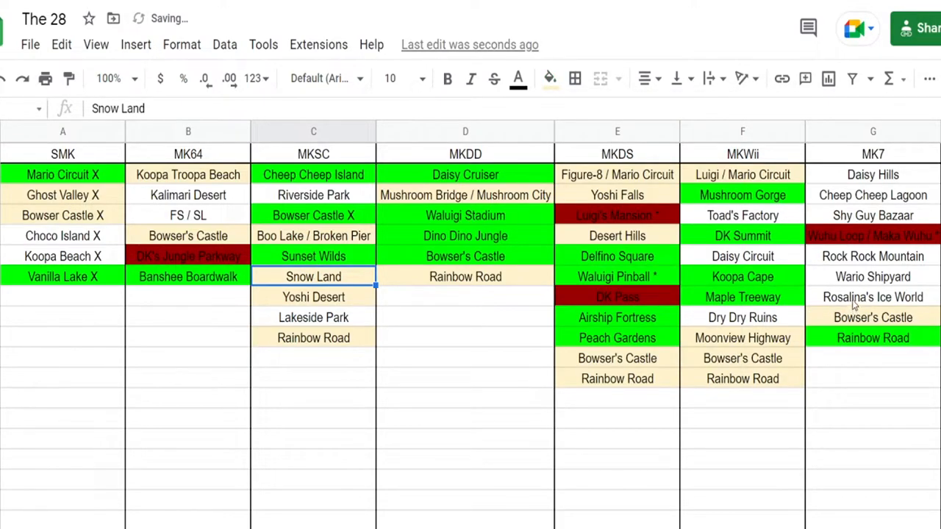
{"action": "left_click", "coordinate": [550, 79]}
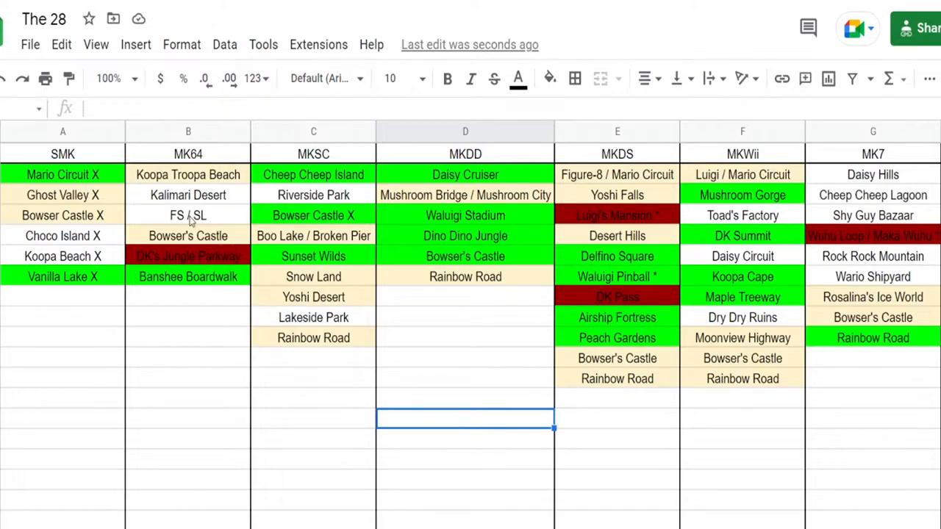
{"action": "left_click", "coordinate": [550, 80]}
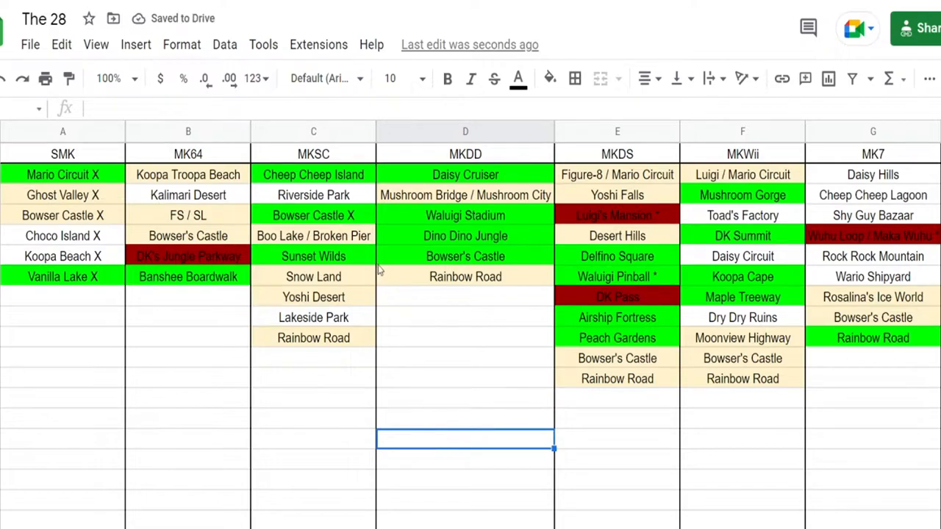
{"action": "left_click", "coordinate": [550, 79]}
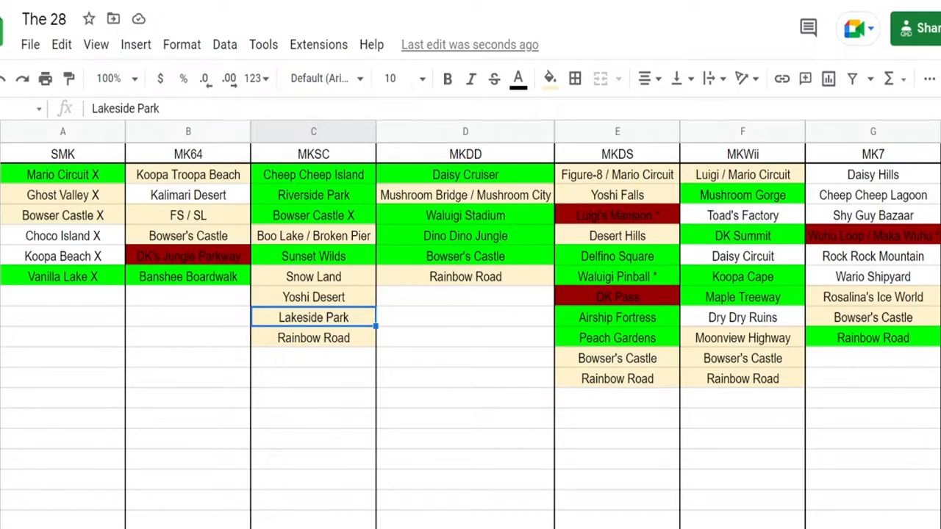
{"action": "mouse_move", "coordinate": [429, 441]}
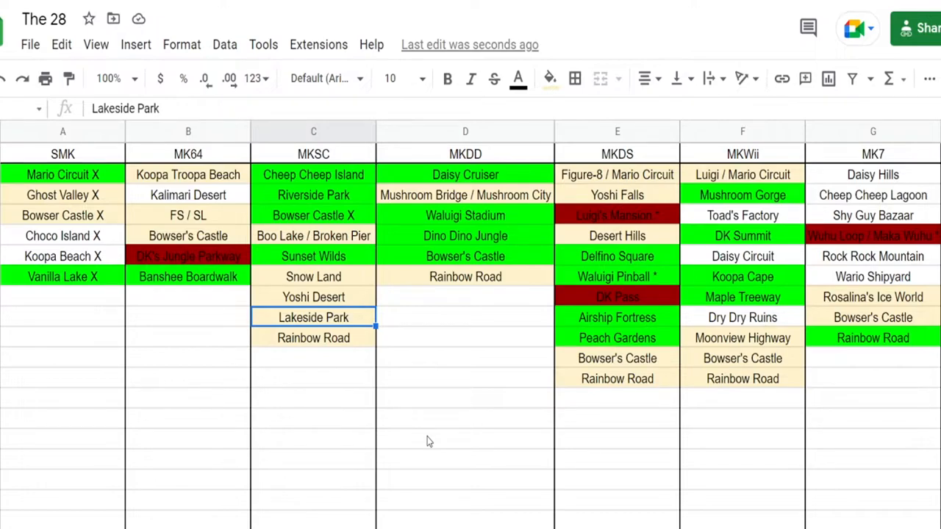
{"action": "type", "text": "Remaining: 8"}
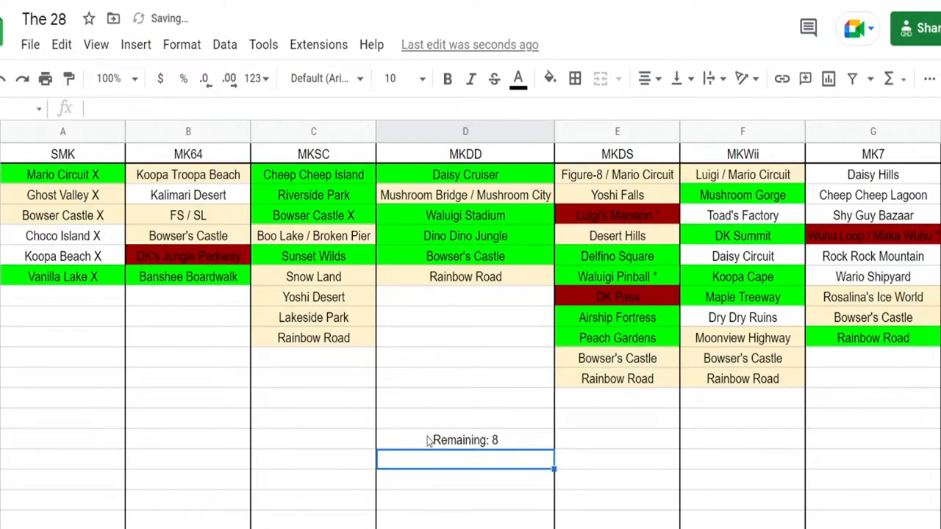
{"action": "mouse_move", "coordinate": [288, 459]}
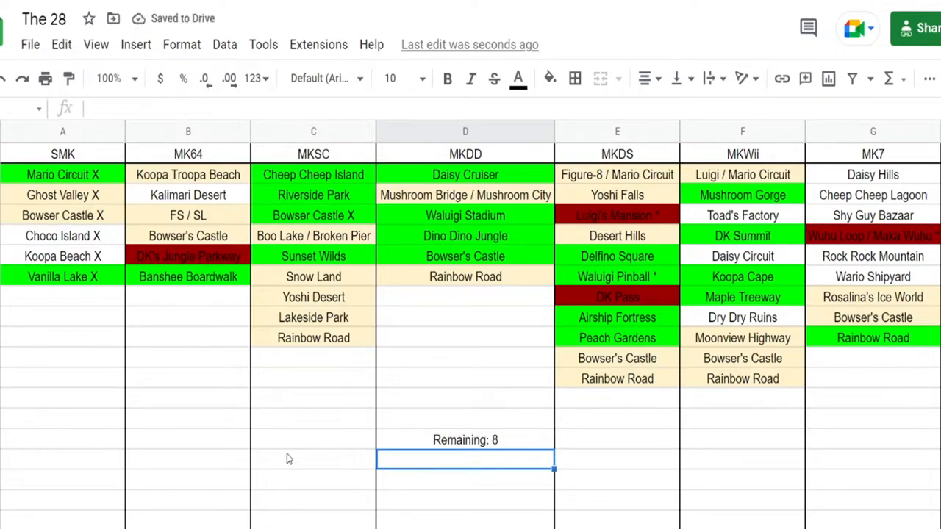
- Enter the note 'Remaining: 8' in the empty cell below the MKDD list
{"action": "left_click", "coordinate": [465, 440]}
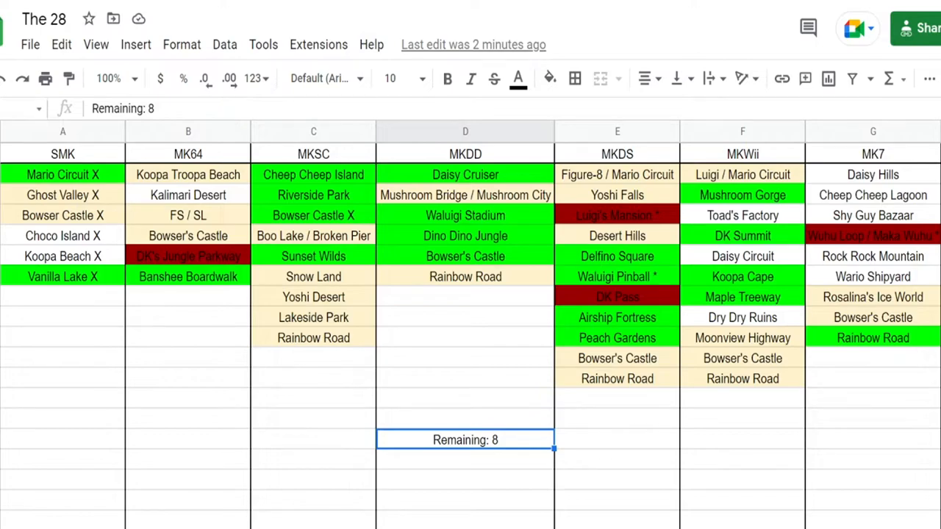
{"action": "mouse_move", "coordinate": [738, 220]}
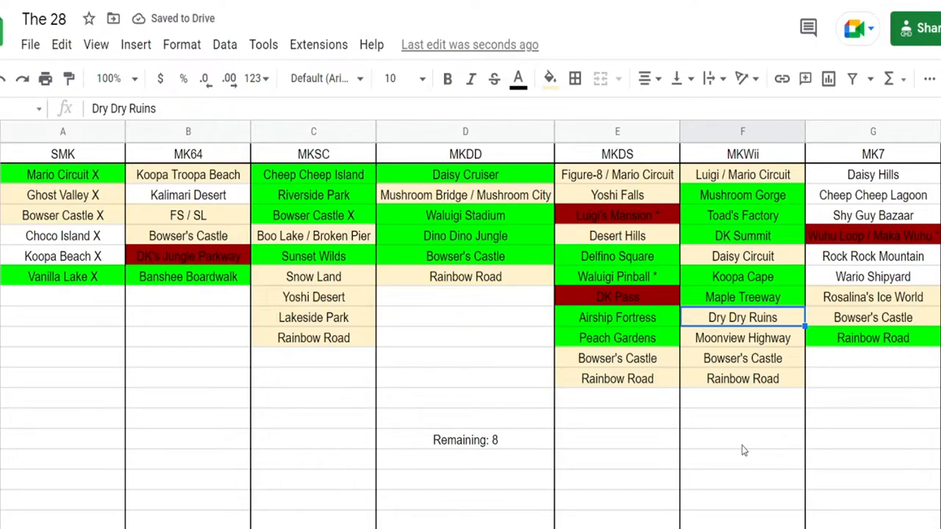
{"action": "mouse_move", "coordinate": [822, 239]}
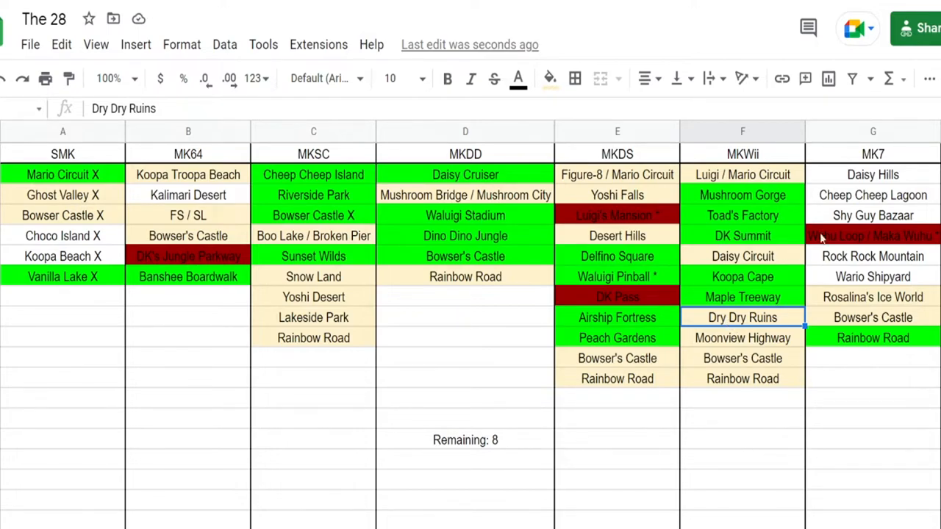
{"action": "mouse_move", "coordinate": [868, 194]}
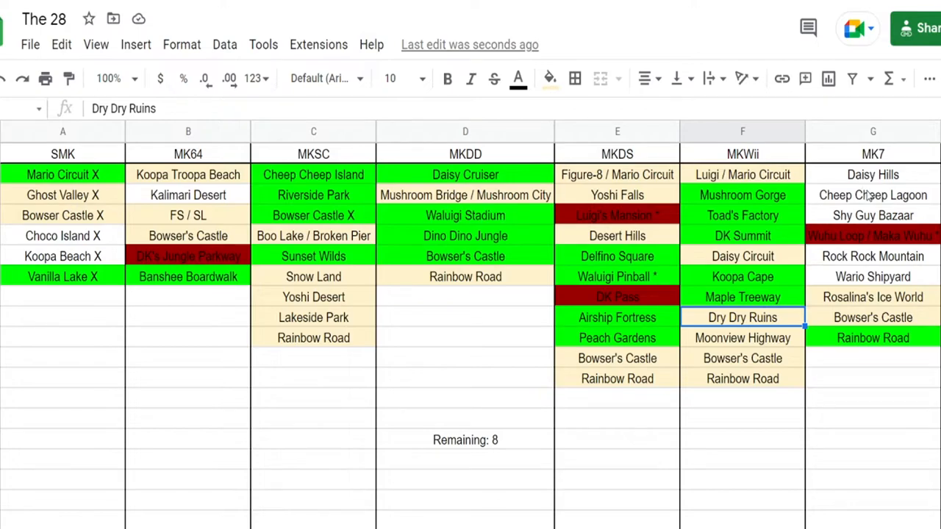
{"action": "mouse_move", "coordinate": [879, 272]}
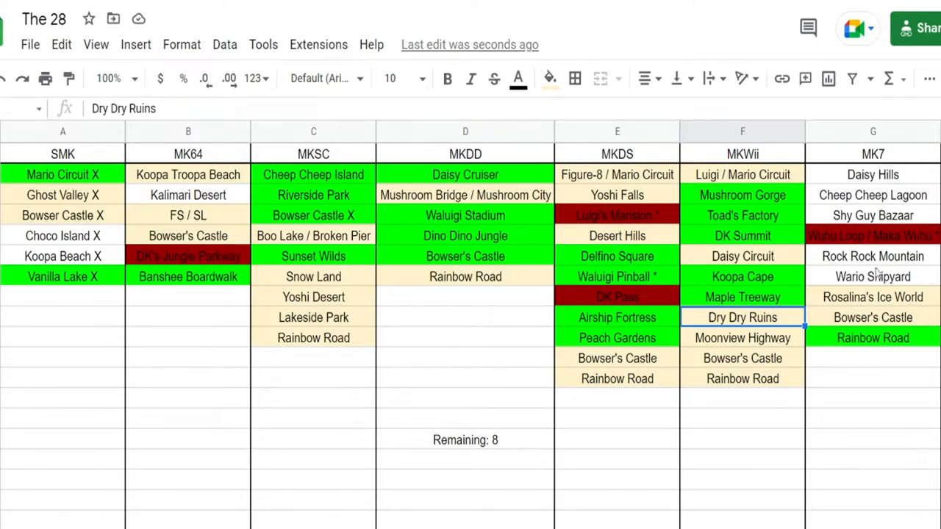
- Recolour Cheep Cheep Lagoon in MK7 and lower the tally to 'Remaining: 6'
{"action": "left_click", "coordinate": [550, 80]}
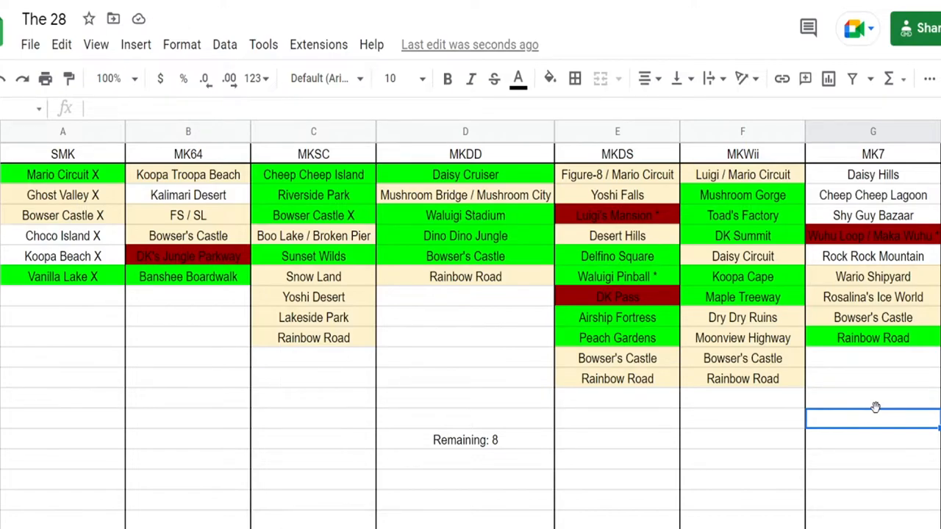
{"action": "mouse_move", "coordinate": [845, 199]}
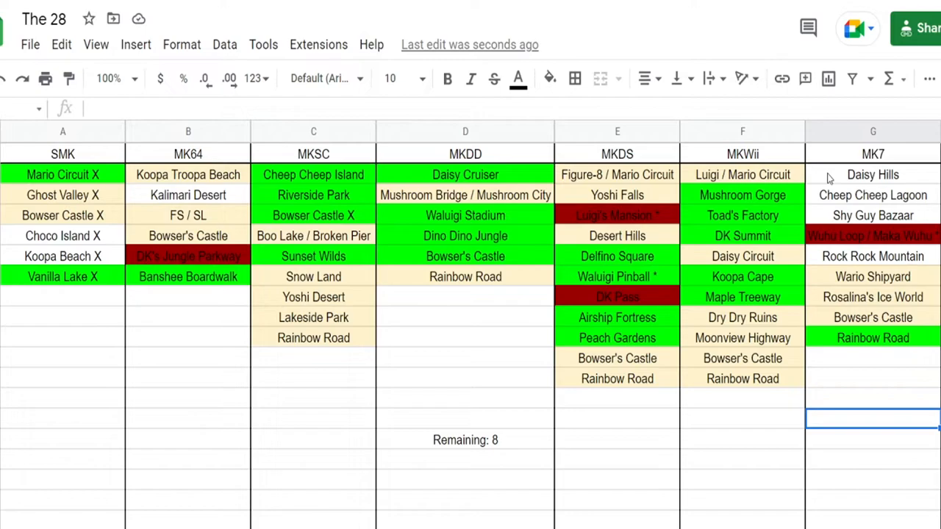
{"action": "left_click", "coordinate": [873, 194]}
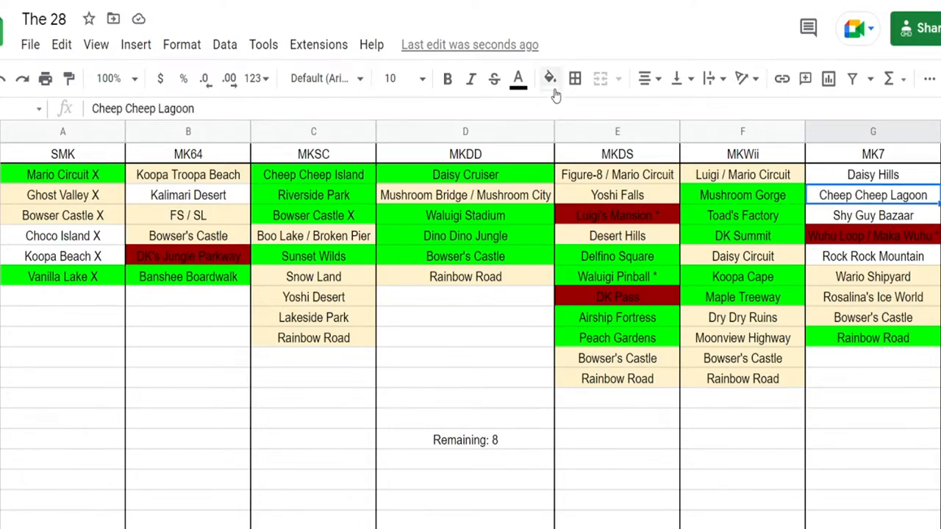
{"action": "left_click", "coordinate": [550, 79]}
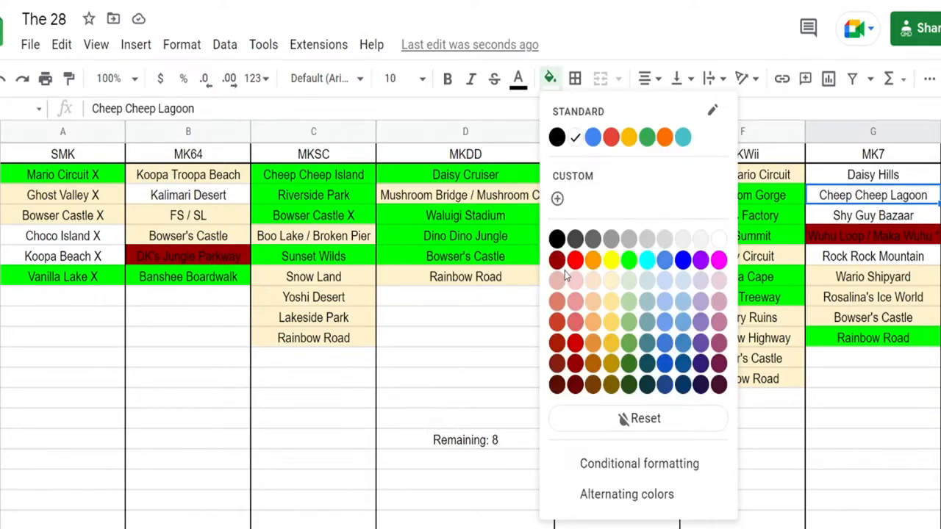
{"action": "mouse_move", "coordinate": [610, 282]}
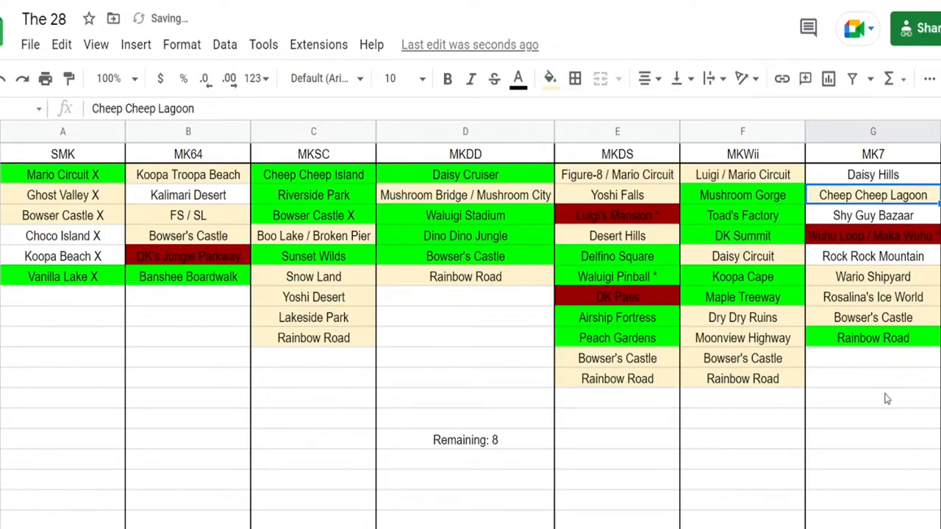
{"action": "left_click", "coordinate": [872, 399]}
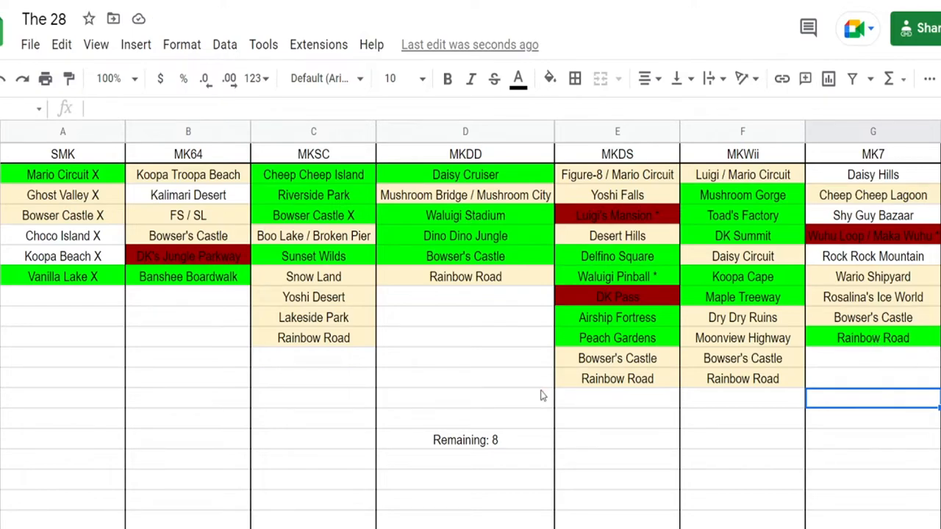
{"action": "left_click", "coordinate": [465, 438]}
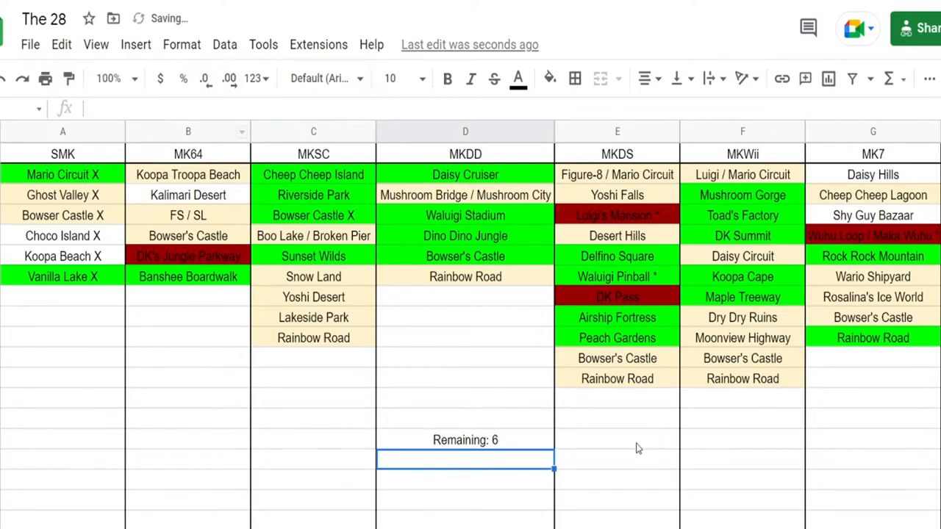
{"action": "left_click", "coordinate": [465, 439]}
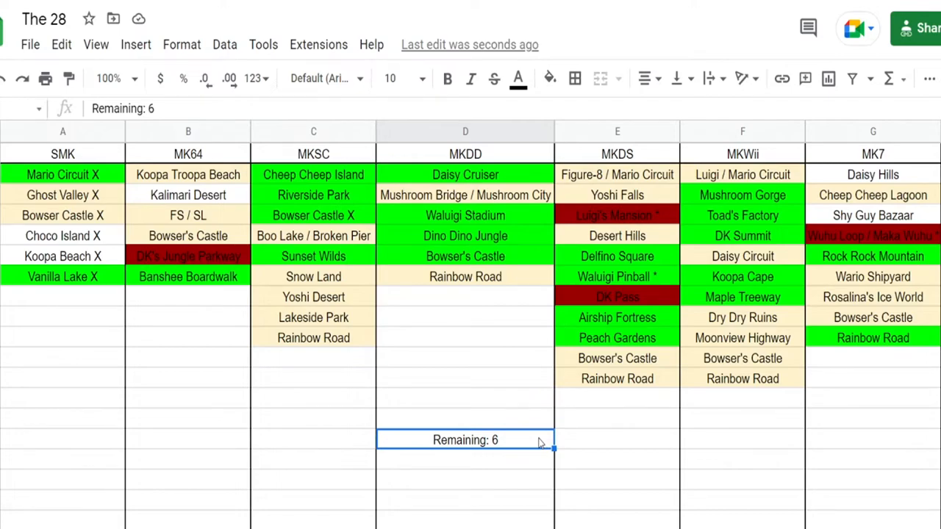
{"action": "mouse_move", "coordinate": [822, 453]}
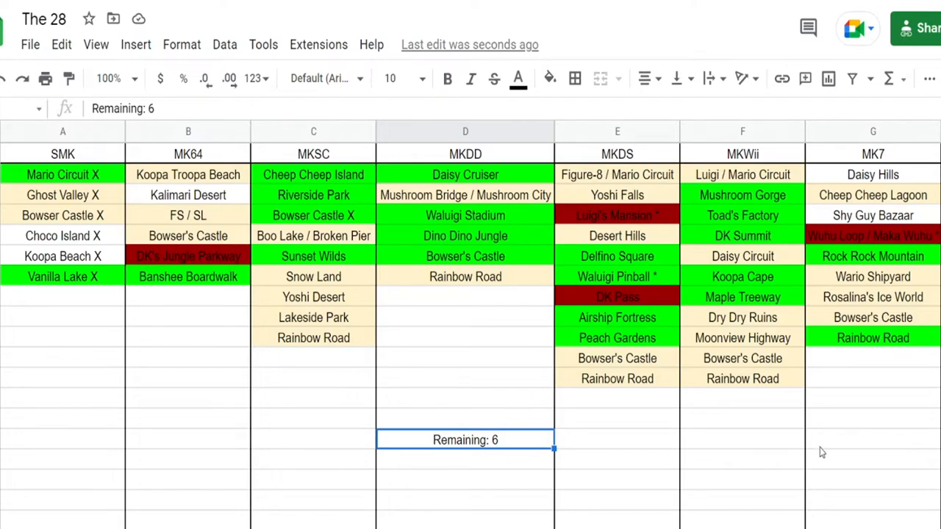
- Fill Shy Guy Bazaar in MK7 and Kalimari Desert in MK64 green
{"action": "left_click", "coordinate": [874, 215]}
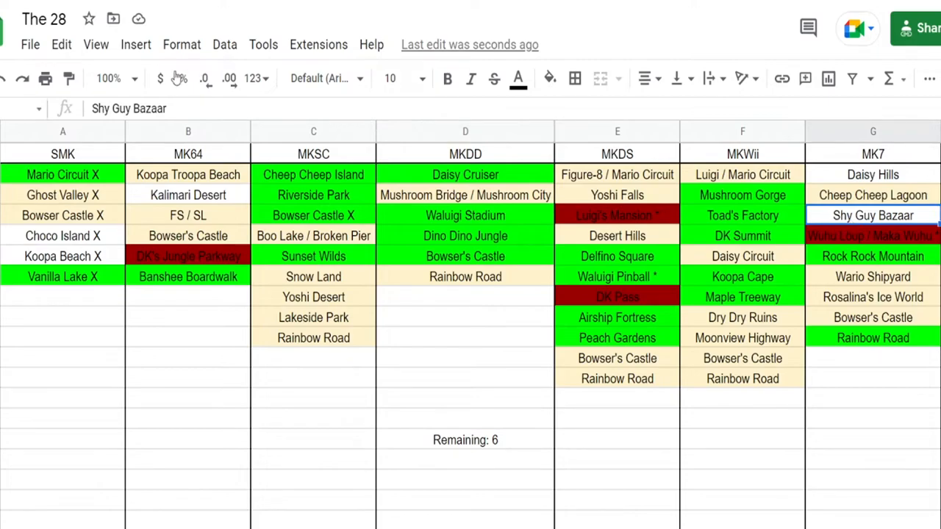
{"action": "left_click", "coordinate": [550, 79]}
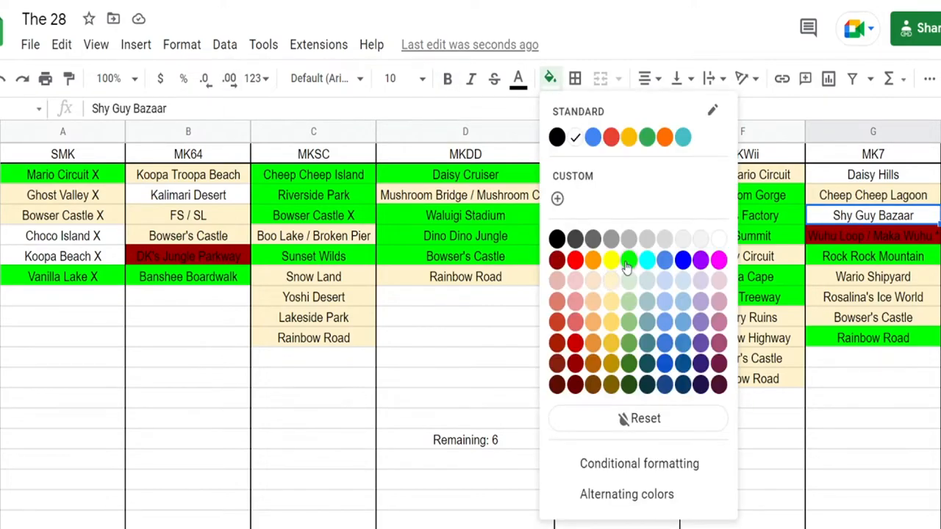
{"action": "left_click", "coordinate": [630, 259]}
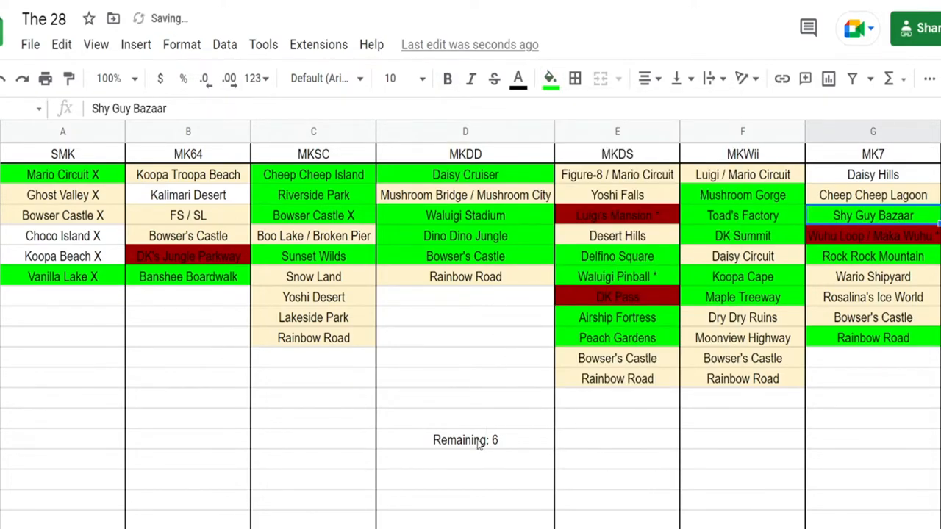
{"action": "left_click", "coordinate": [464, 440]}
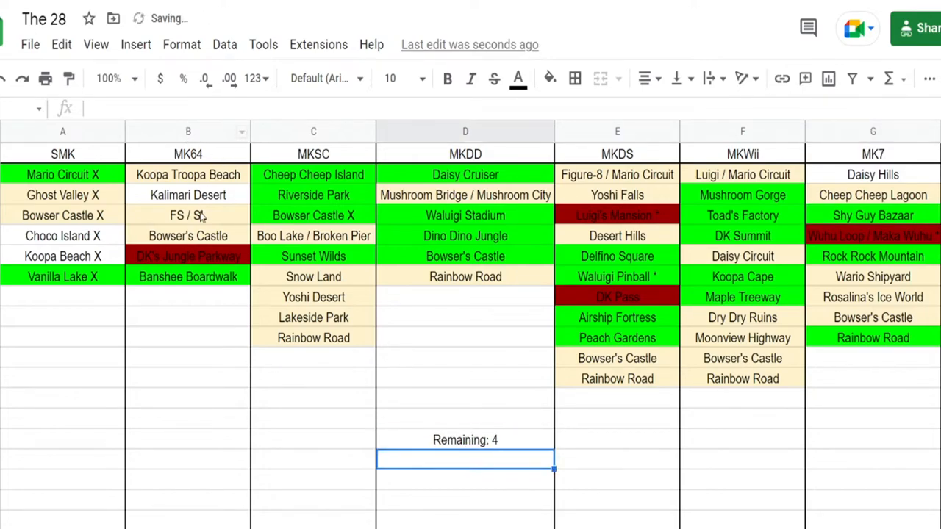
{"action": "left_click", "coordinate": [188, 194]}
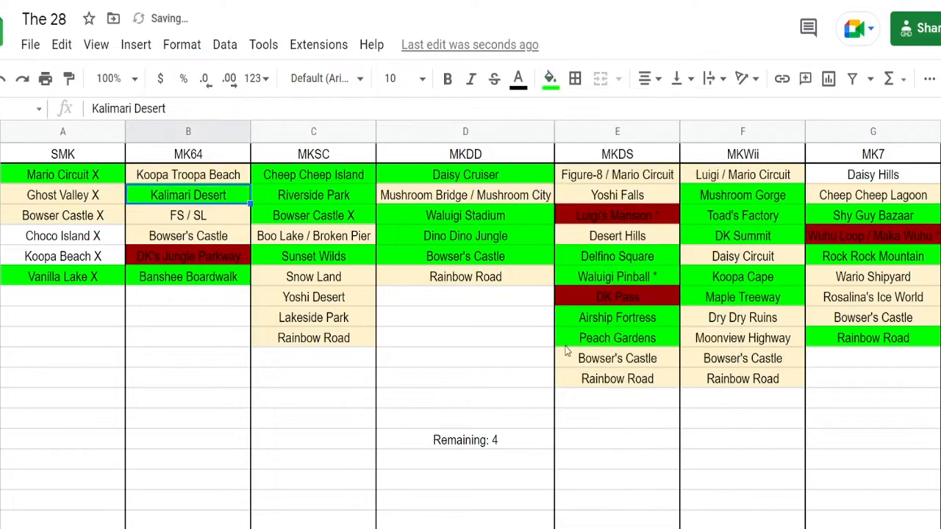
{"action": "left_click", "coordinate": [314, 480]}
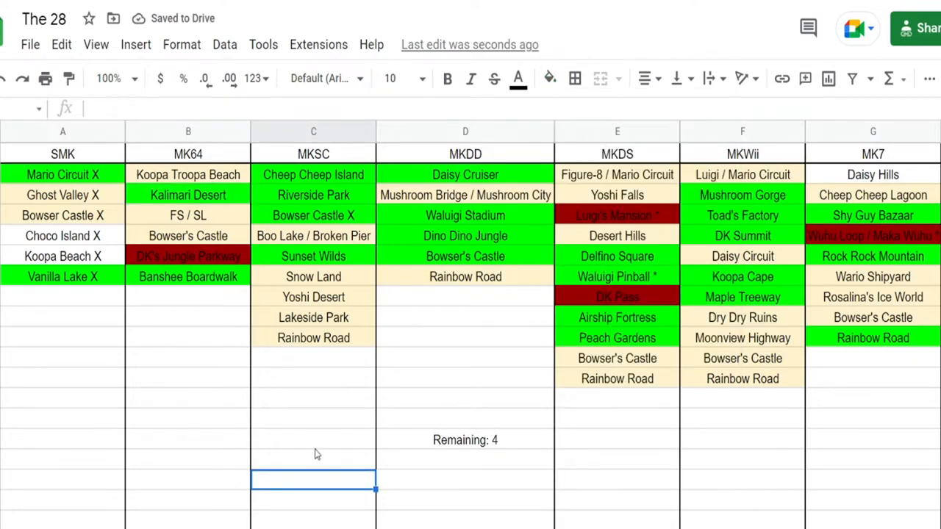
- Recolour Koopa Beach X and Choco Island X in SMK and lower the tally to 'Remaining: 3'
{"action": "left_click", "coordinate": [62, 256]}
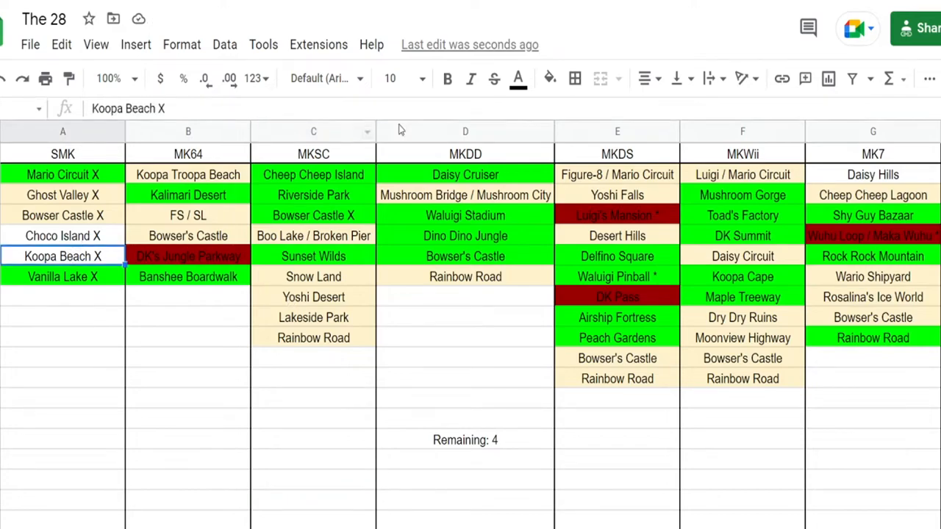
{"action": "left_click", "coordinate": [550, 79]}
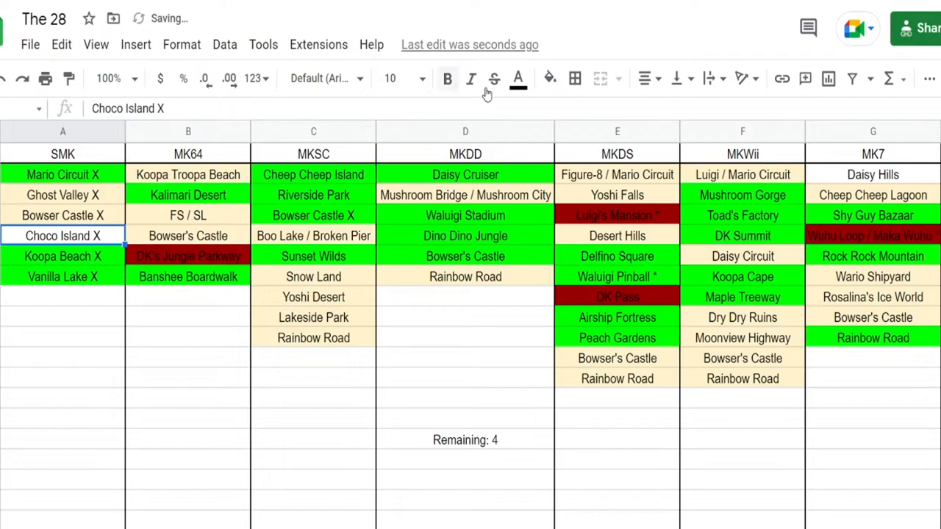
{"action": "left_click", "coordinate": [550, 80]}
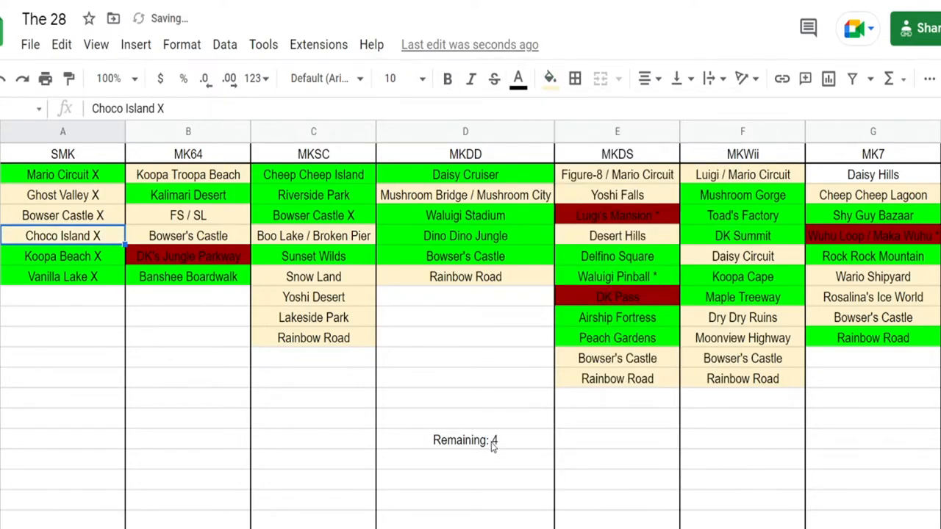
{"action": "left_click", "coordinate": [464, 438]}
{"action": "type", "text": "3"}
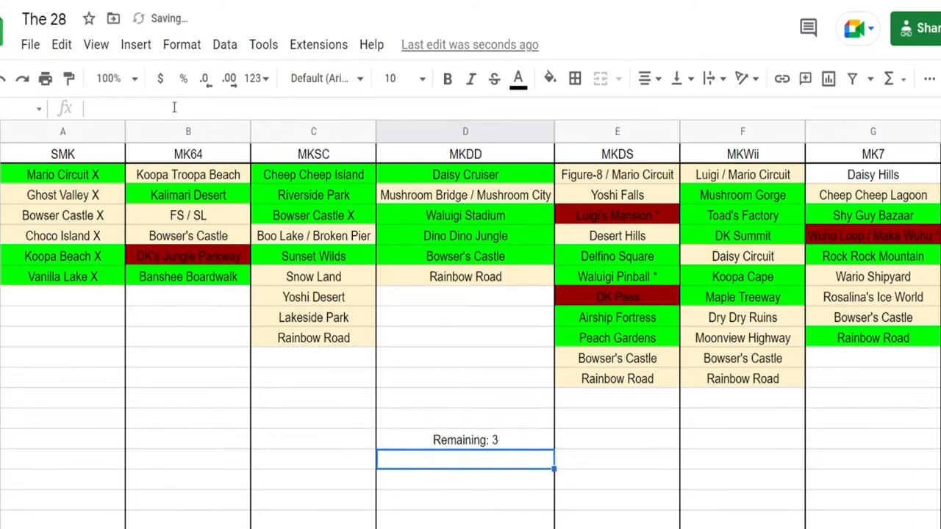
- Recolour Daisy Hills in MK7 and FS / SL in MK64, drop the tally to 'Remaining: 2', then clear it
{"action": "left_click", "coordinate": [465, 439]}
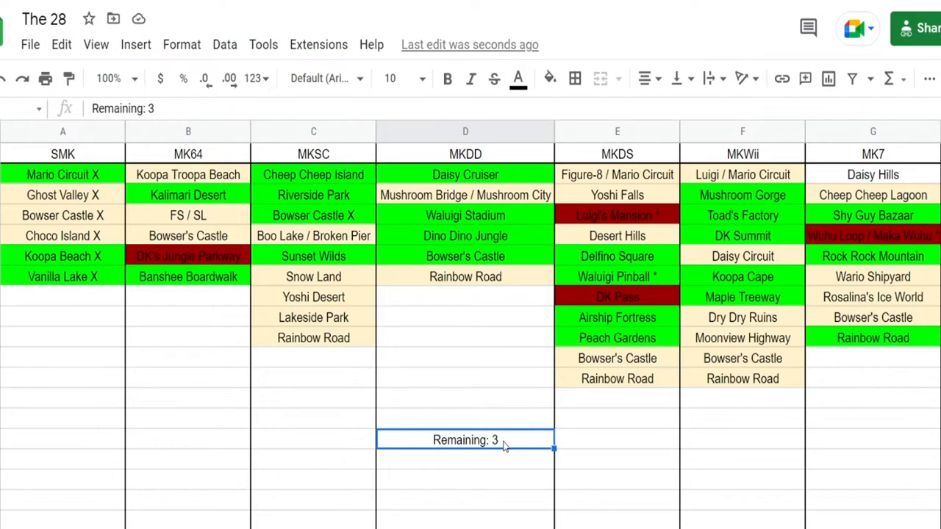
{"action": "left_click", "coordinate": [873, 173]}
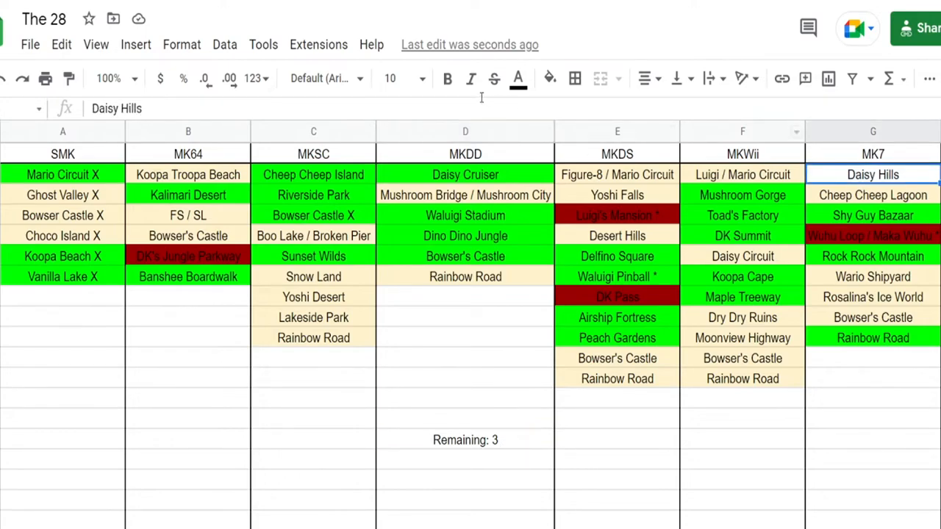
{"action": "left_click", "coordinate": [548, 80]}
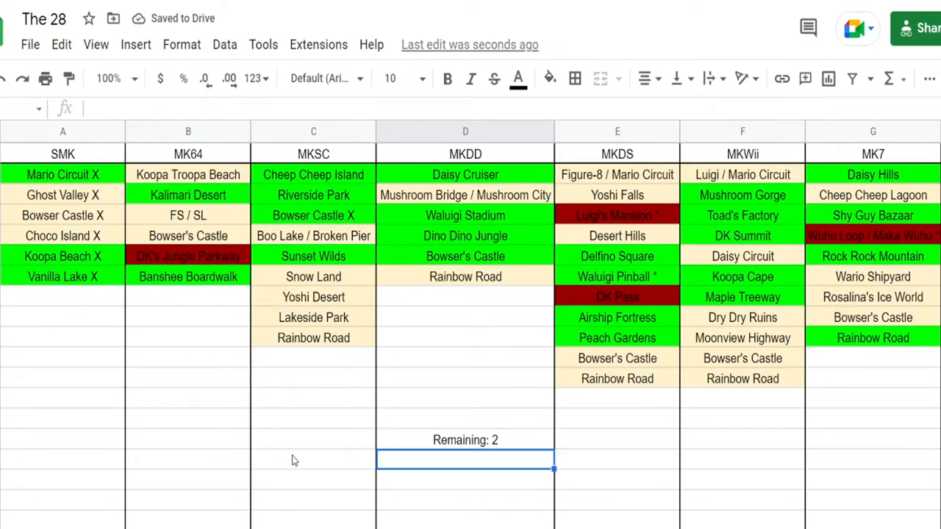
{"action": "left_click", "coordinate": [464, 440]}
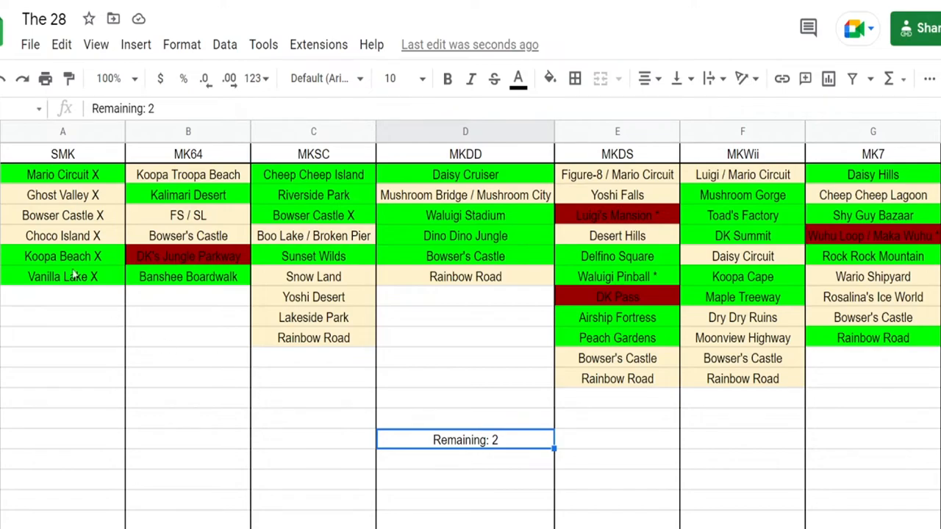
{"action": "left_click", "coordinate": [550, 80]}
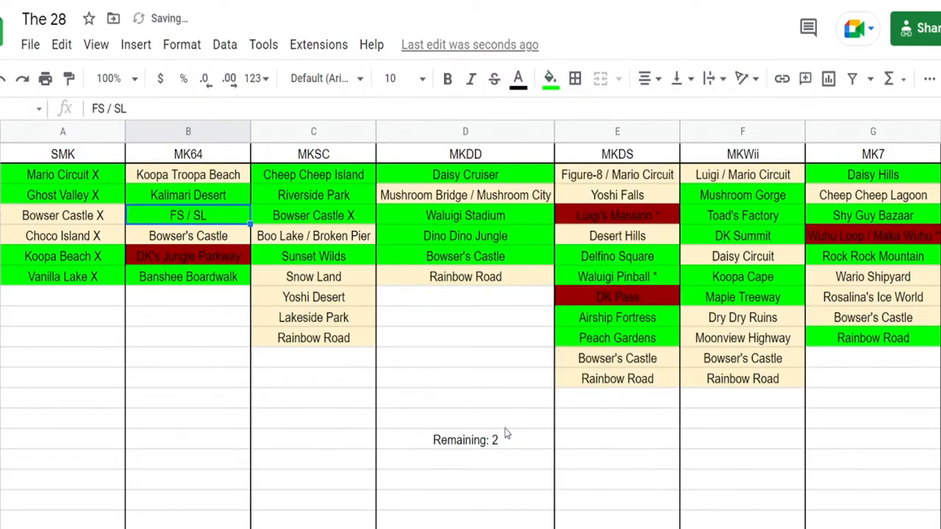
{"action": "left_click", "coordinate": [465, 439]}
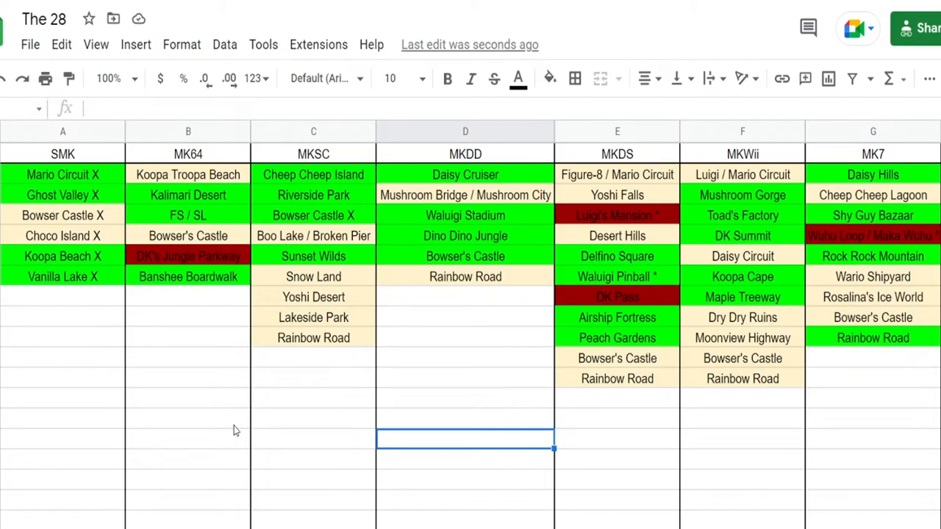
- Add the note '(including the 56 in already)' and begin the per-game counts row with the SMK count
{"action": "type", "text": "(including the 56"}
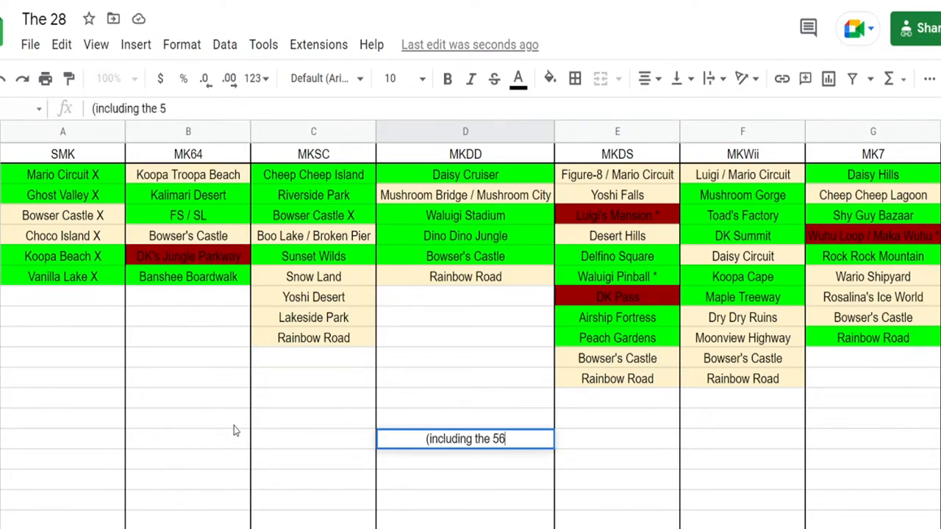
{"action": "type", "text": "in already)"}
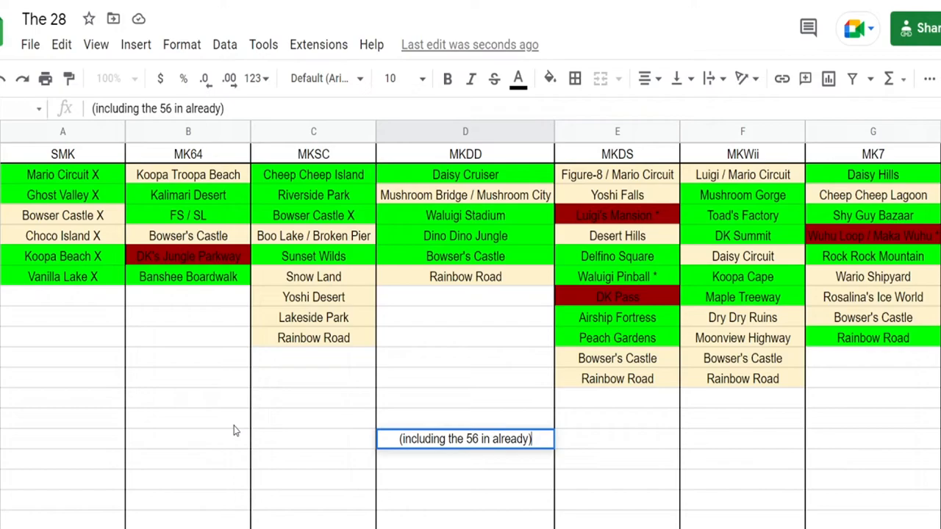
{"action": "left_click", "coordinate": [61, 418]}
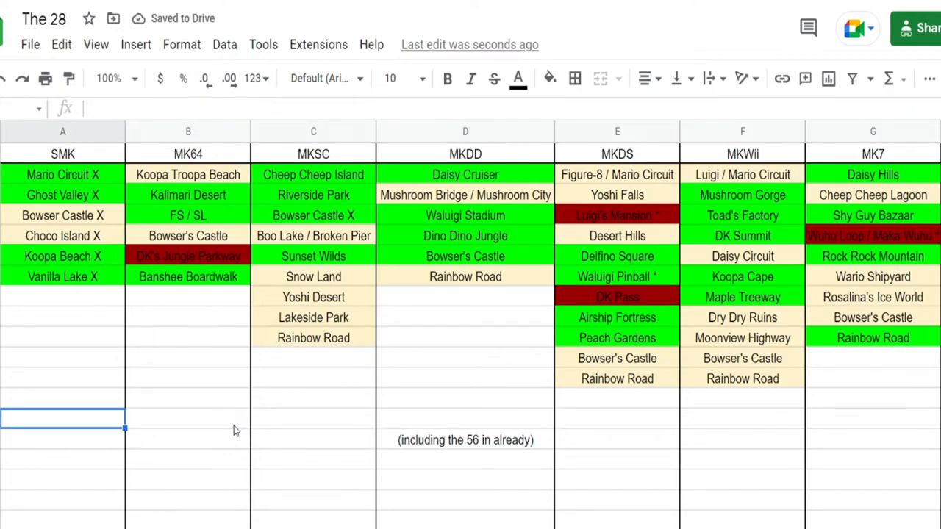
{"action": "type", "text": "8"}
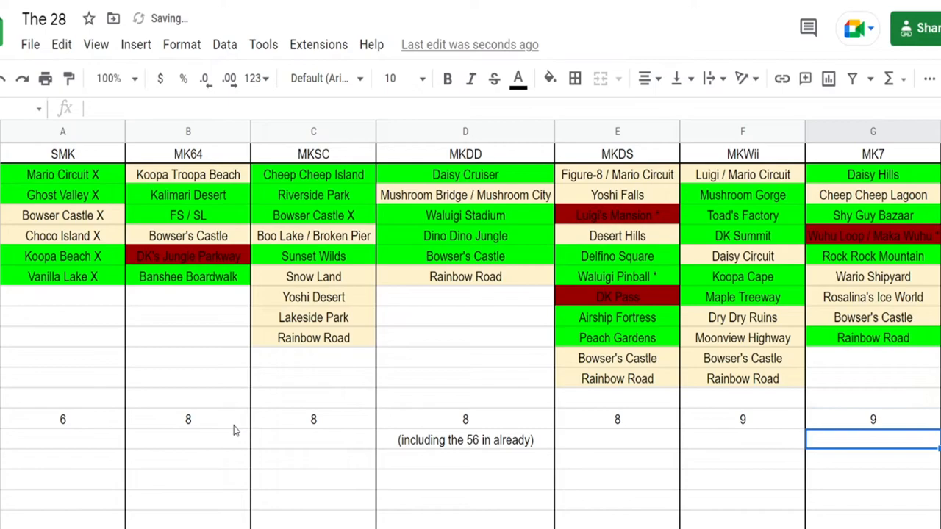
- Recolour FS / SL in MK64 and set the SMK and MK64 counts to 7
{"action": "left_click", "coordinate": [743, 440]}
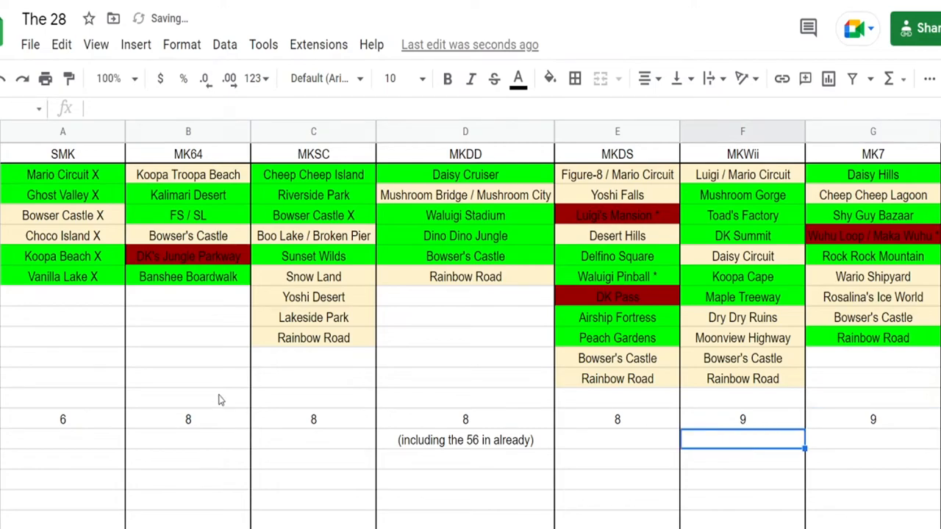
{"action": "left_click", "coordinate": [188, 215]}
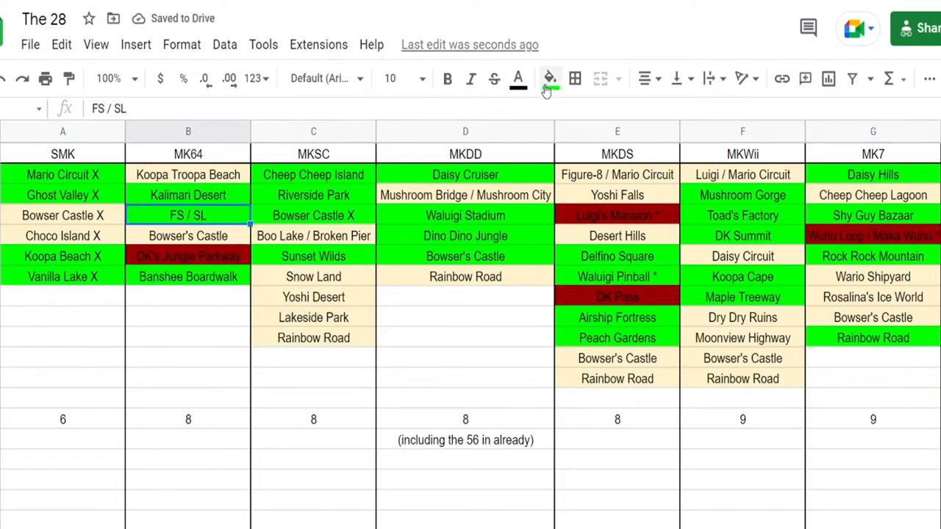
{"action": "left_click", "coordinate": [548, 80]}
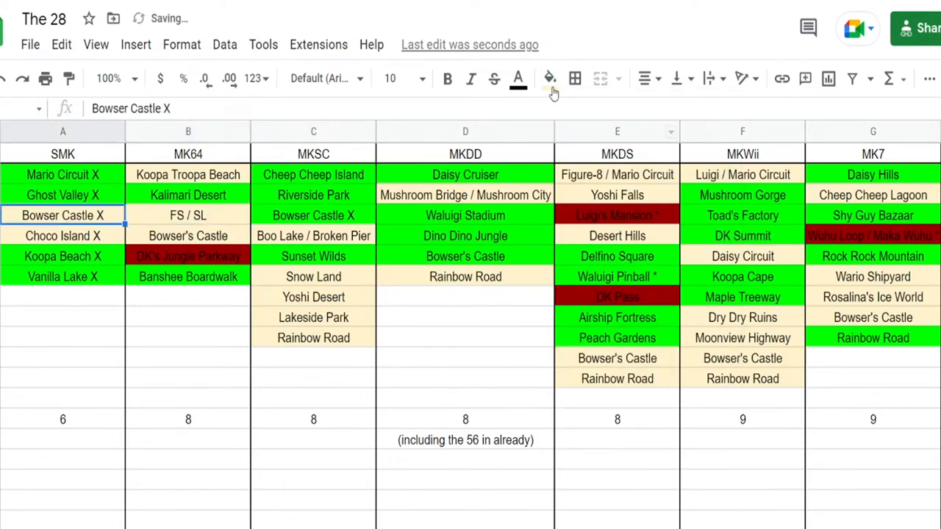
{"action": "left_click", "coordinate": [550, 79]}
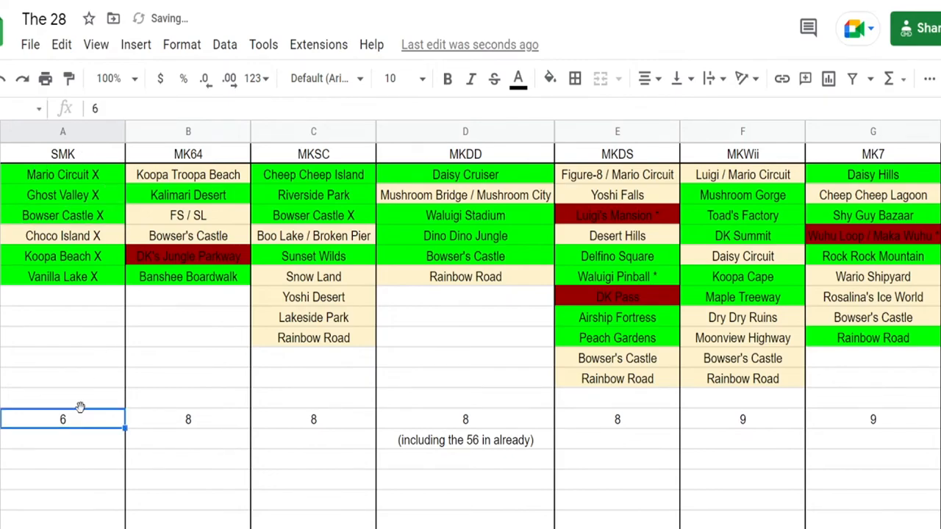
{"action": "left_click", "coordinate": [313, 419]}
{"action": "type", "text": "7"}
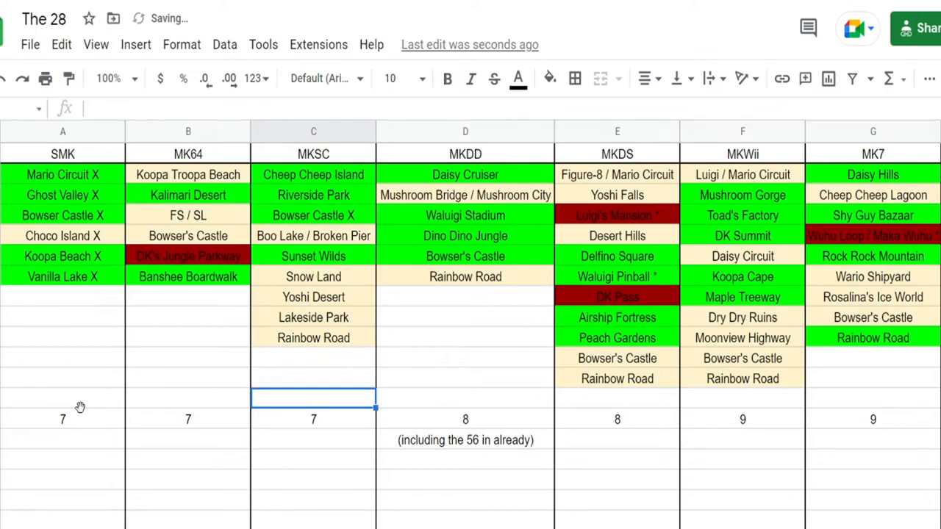
- Fill Bowser Castle X in MKSC green and raise the MKSC count to 8
{"action": "left_click", "coordinate": [313, 215]}
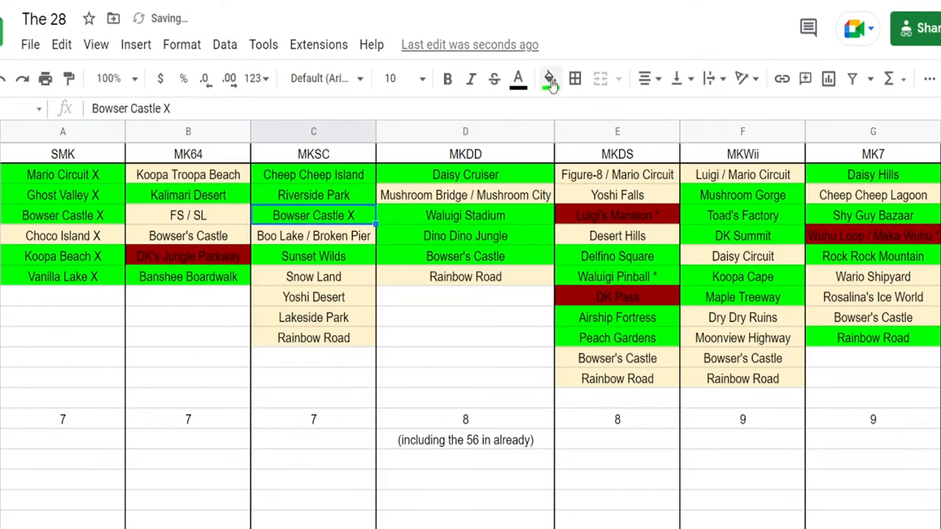
{"action": "left_click", "coordinate": [550, 79]}
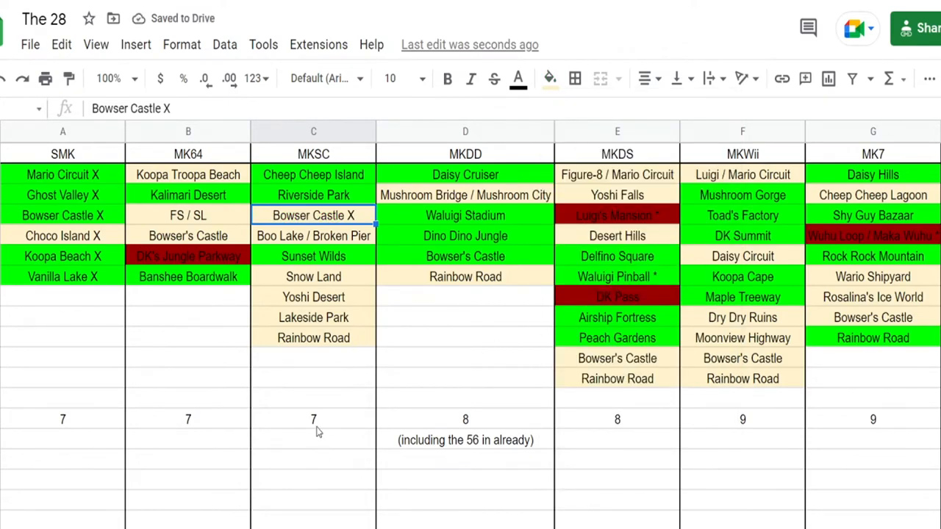
{"action": "left_click", "coordinate": [313, 419]}
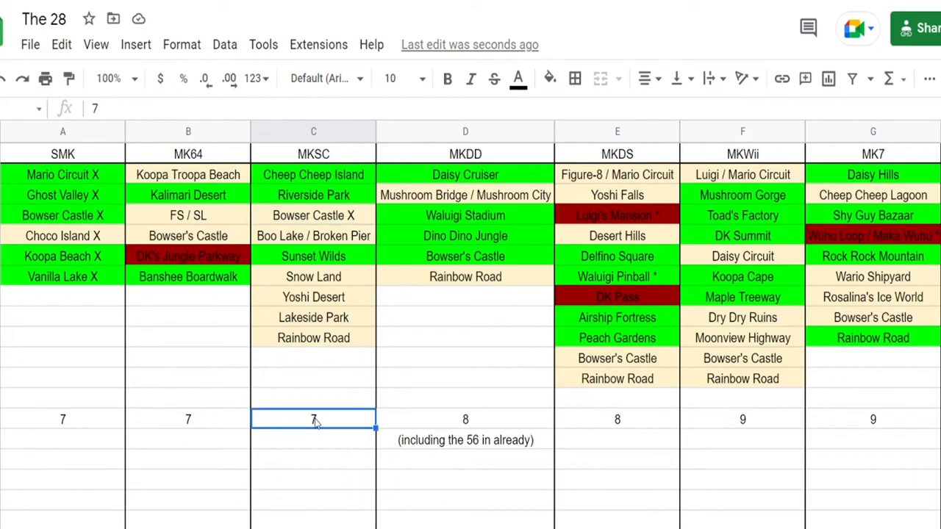
{"action": "type", "text": "8"}
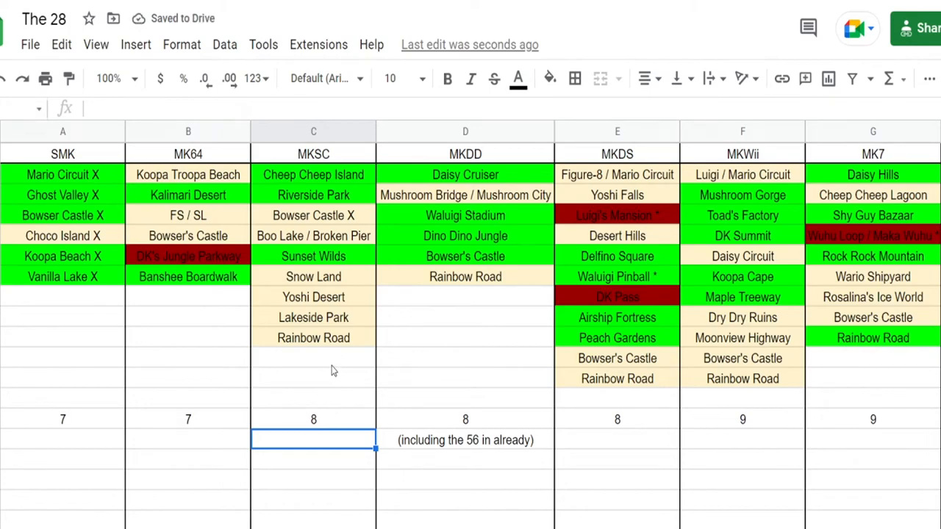
- Fill Rainbow Road in MKSC green and delete the note about the 56 already in
{"action": "left_click", "coordinate": [313, 337]}
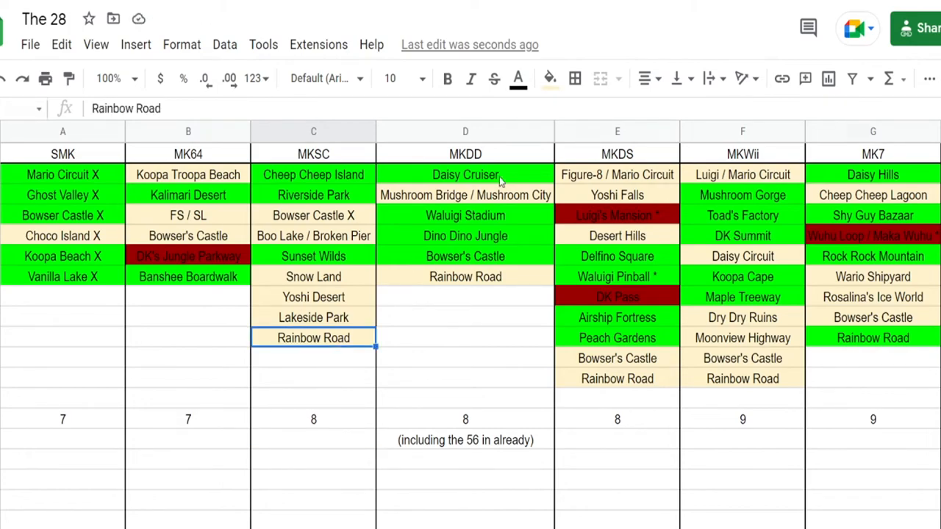
{"action": "left_click", "coordinate": [550, 80]}
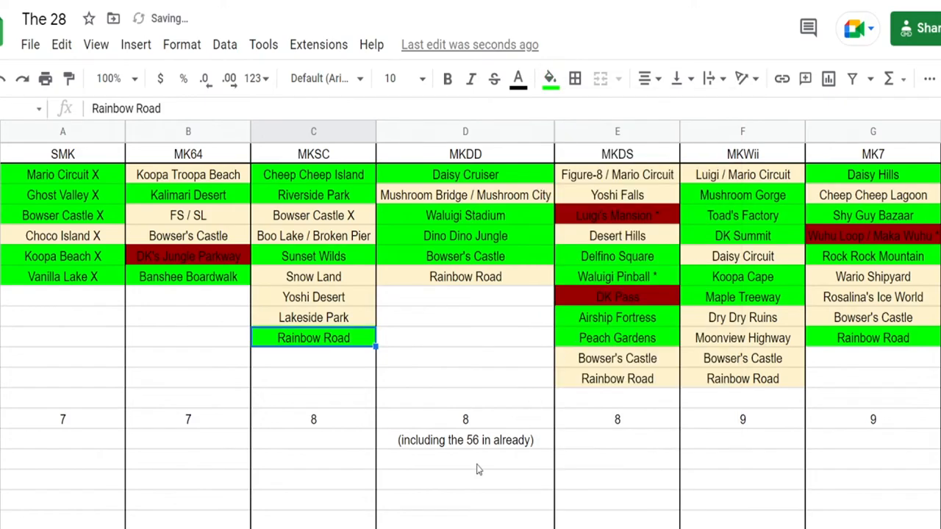
{"action": "left_click", "coordinate": [465, 480]}
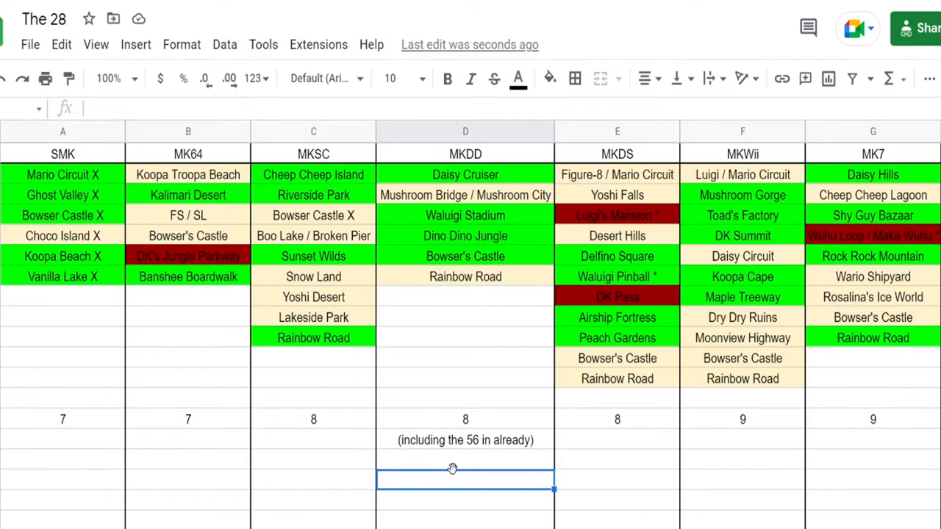
{"action": "left_click", "coordinate": [465, 440]}
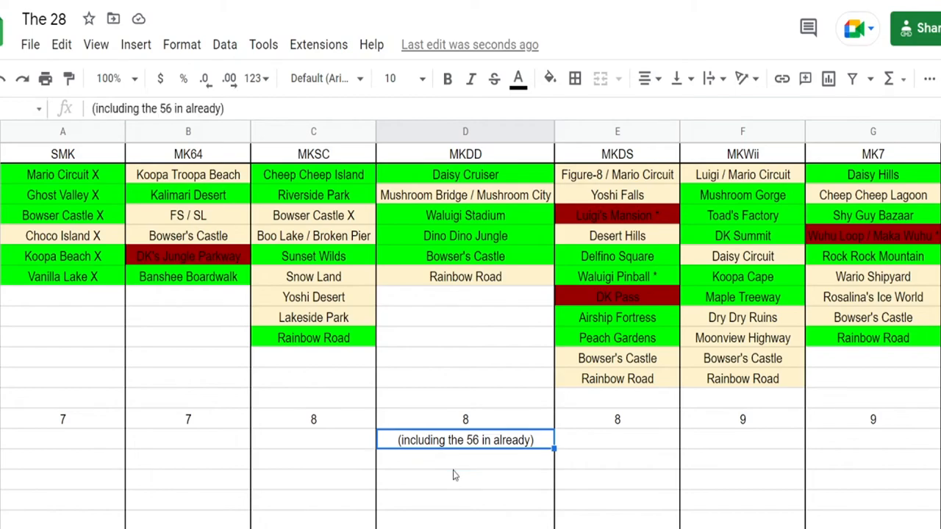
{"action": "key", "text": "delete"}
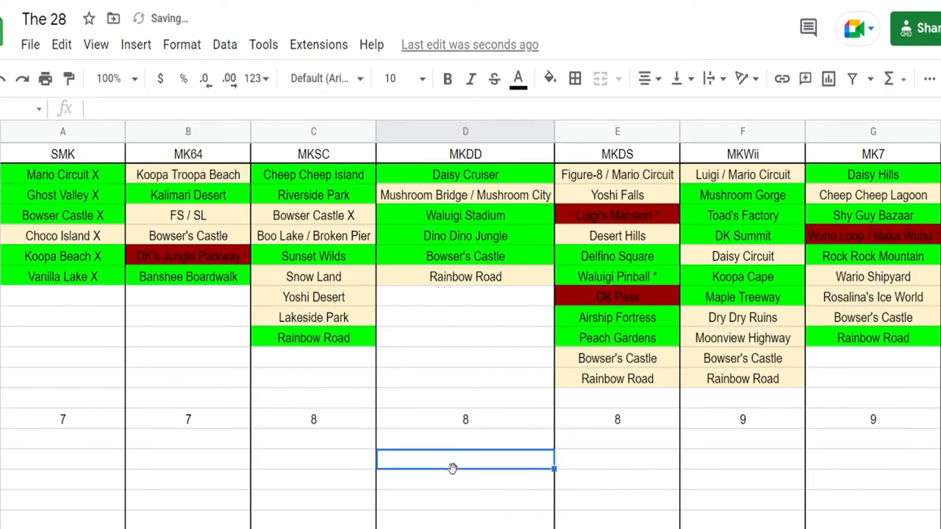